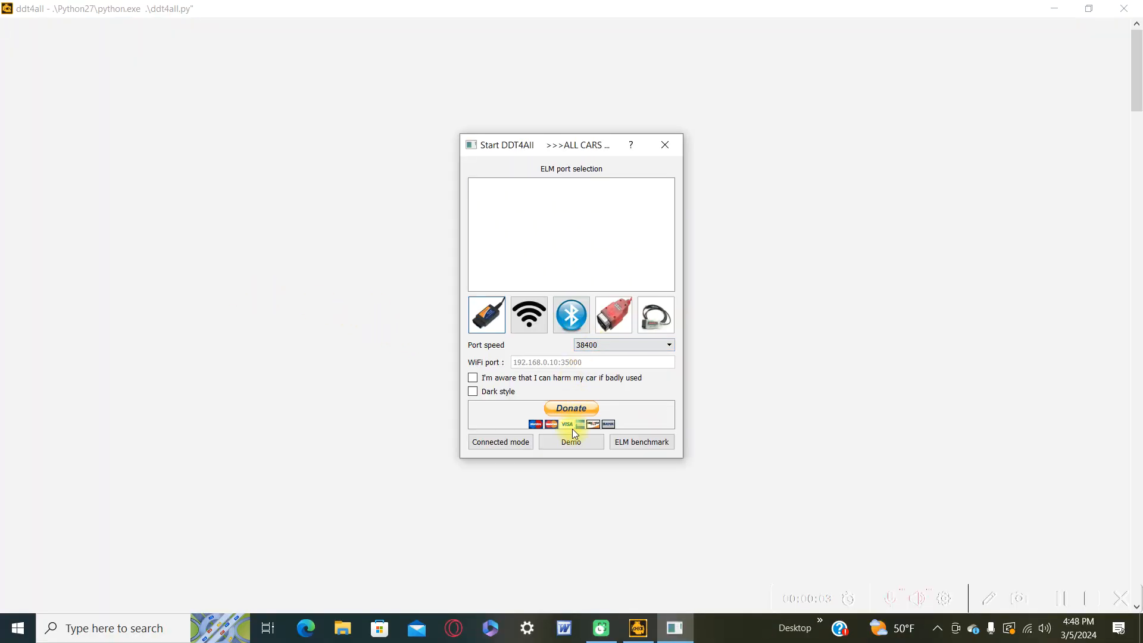
Step: Launch DDT4All in demo mode with the 1770-ECU database loaded
left_click(571, 442)
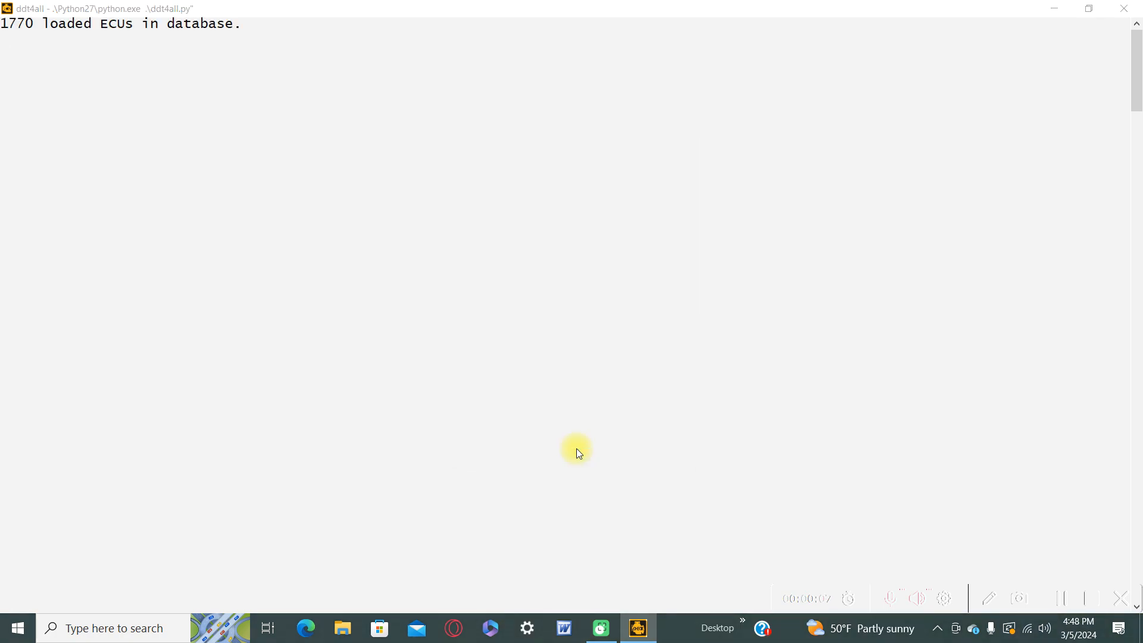
left_click(636, 627)
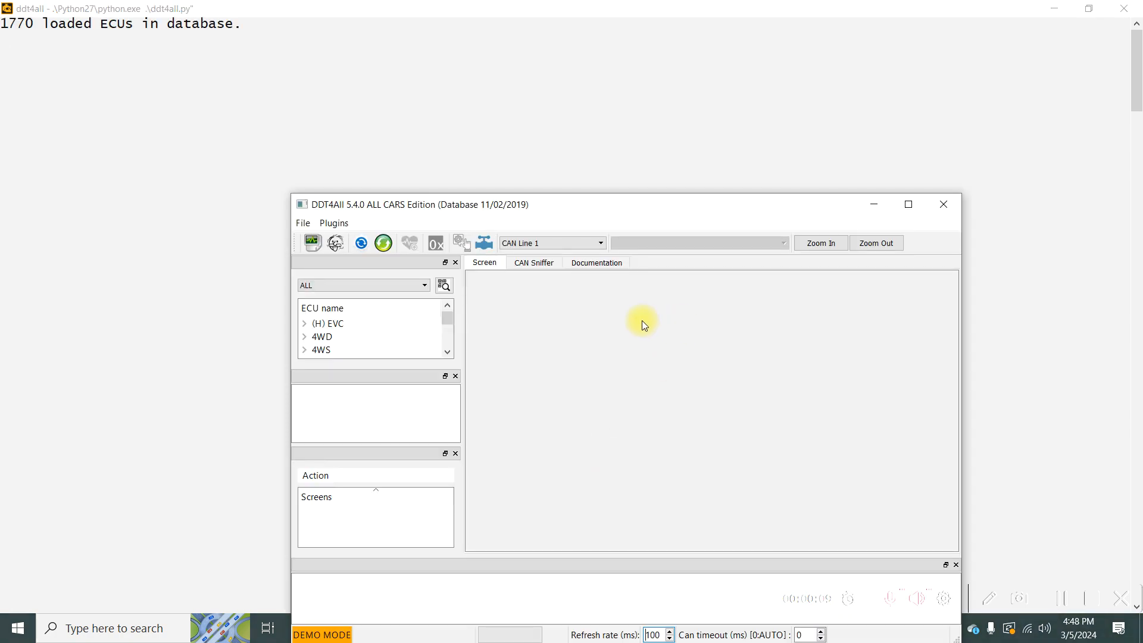
Step: Maximize the DDT4All main diagnostic window to full screen
left_click(907, 204)
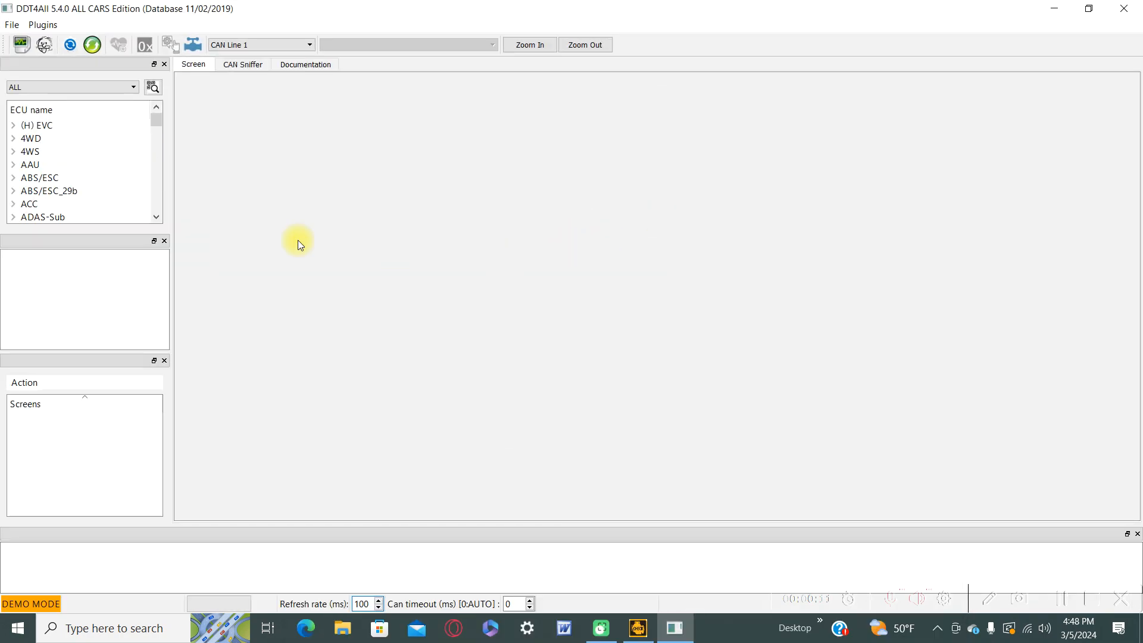
mouse_move(6, 315)
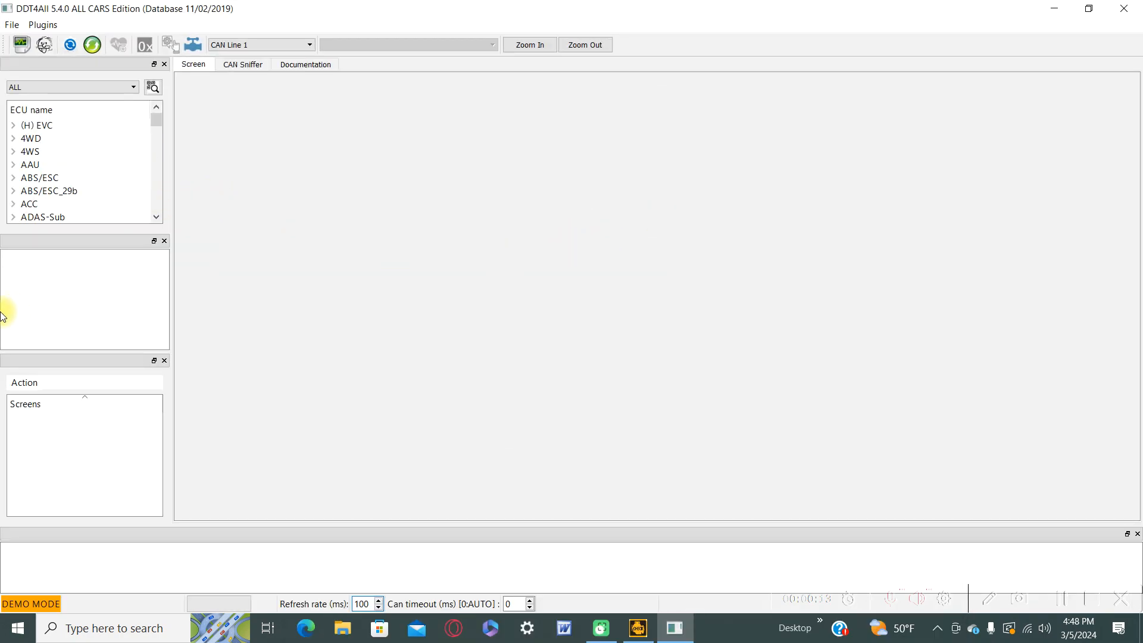
mouse_move(11, 280)
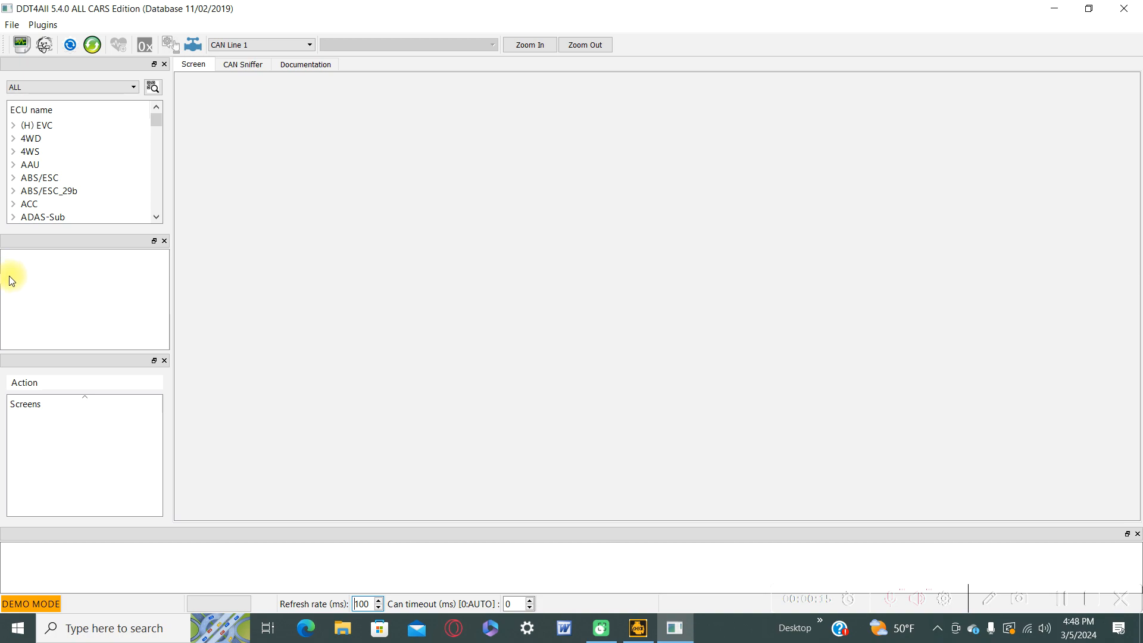
mouse_move(6, 299)
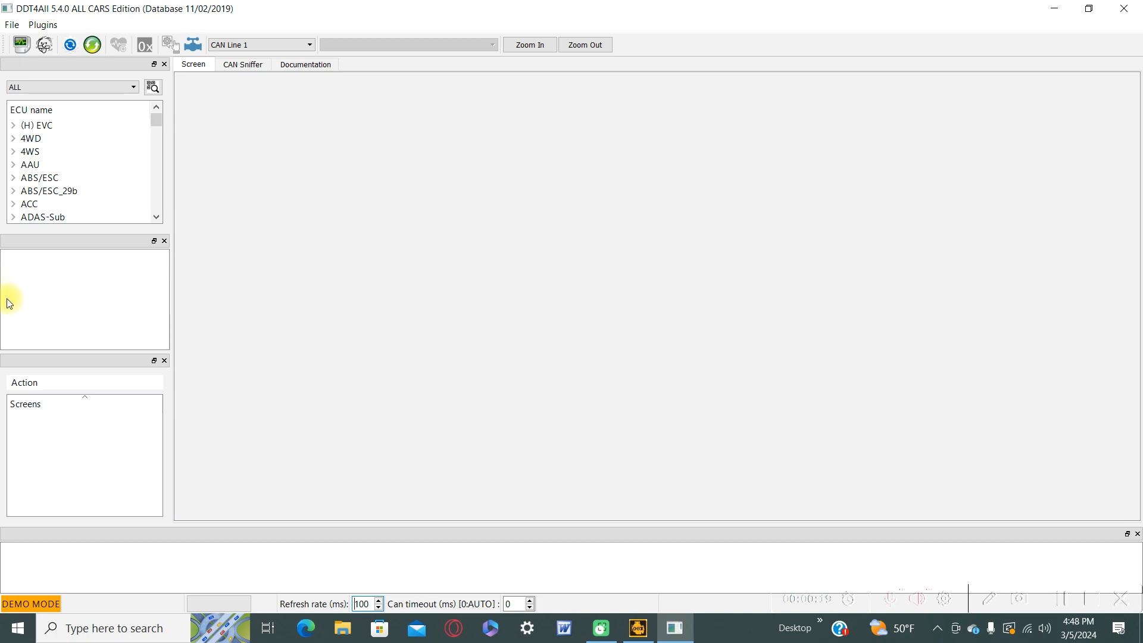
mouse_move(13, 285)
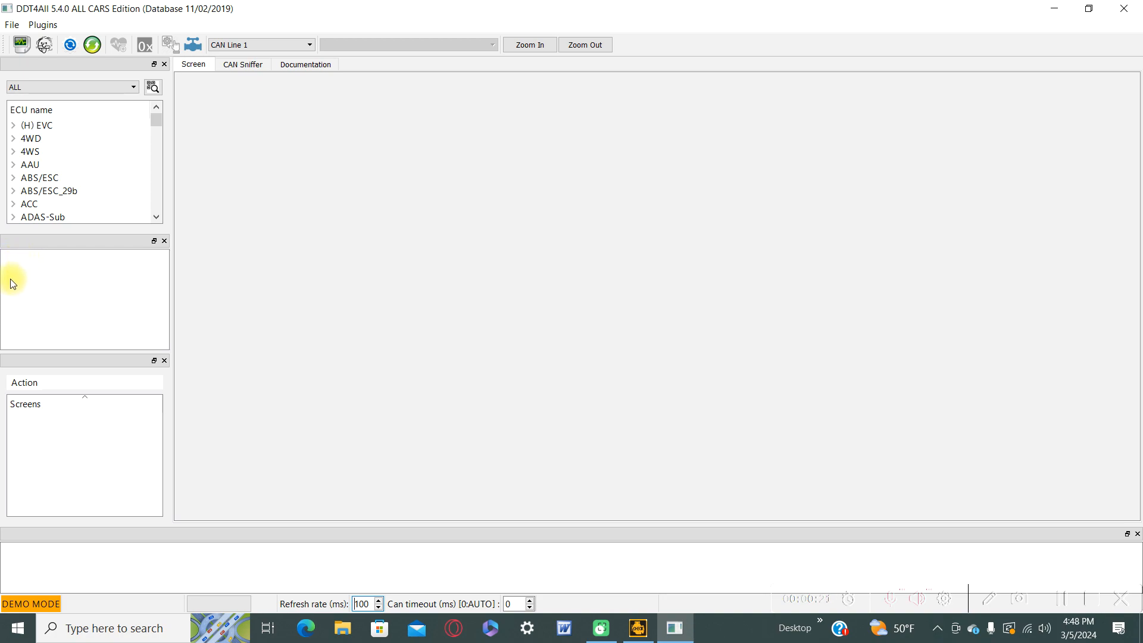
left_click(29, 203)
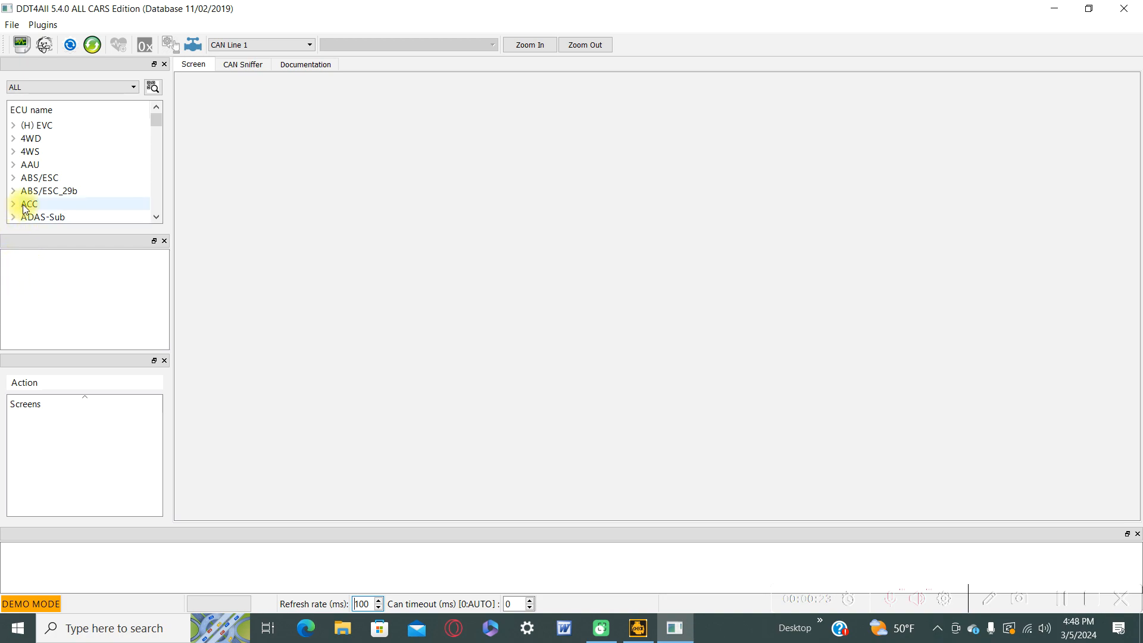
left_click(69, 87)
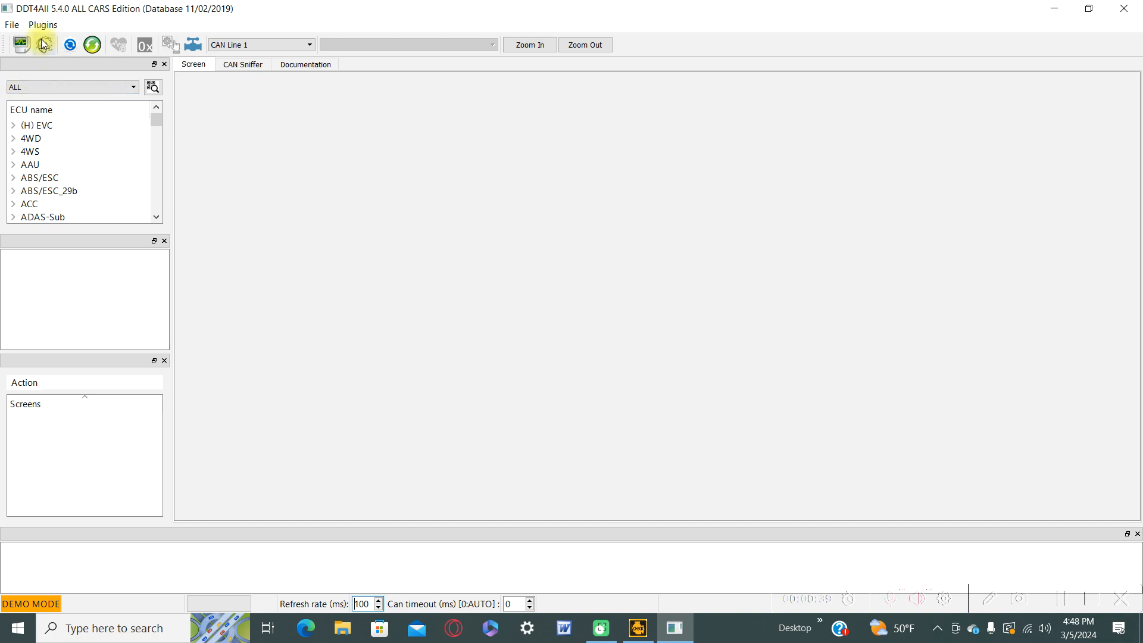
mouse_move(58, 123)
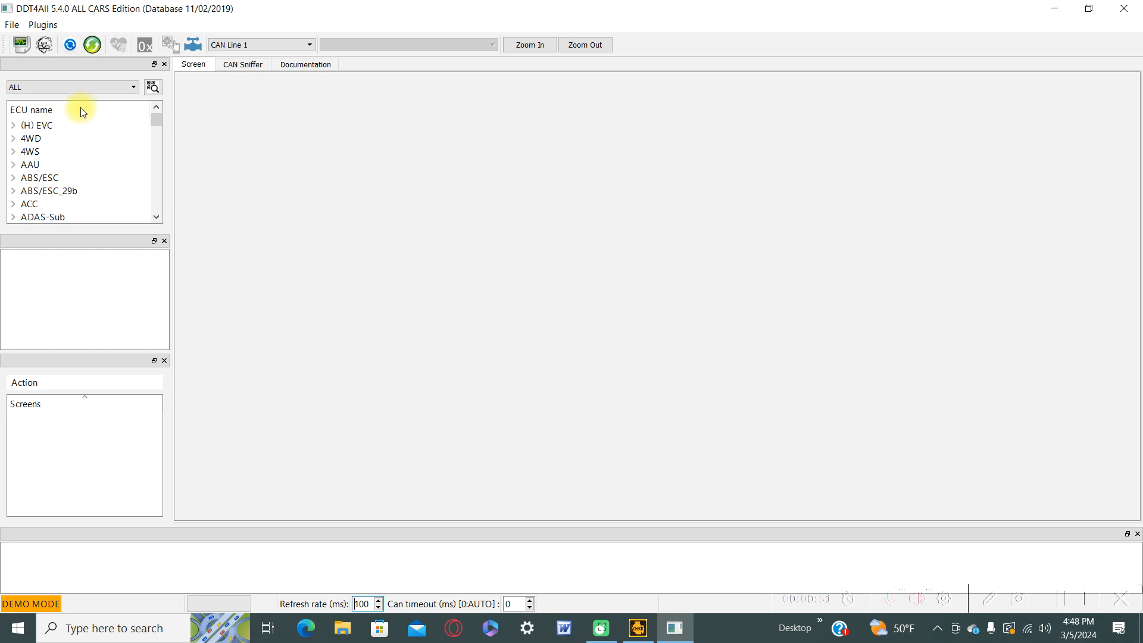
left_click(30, 138)
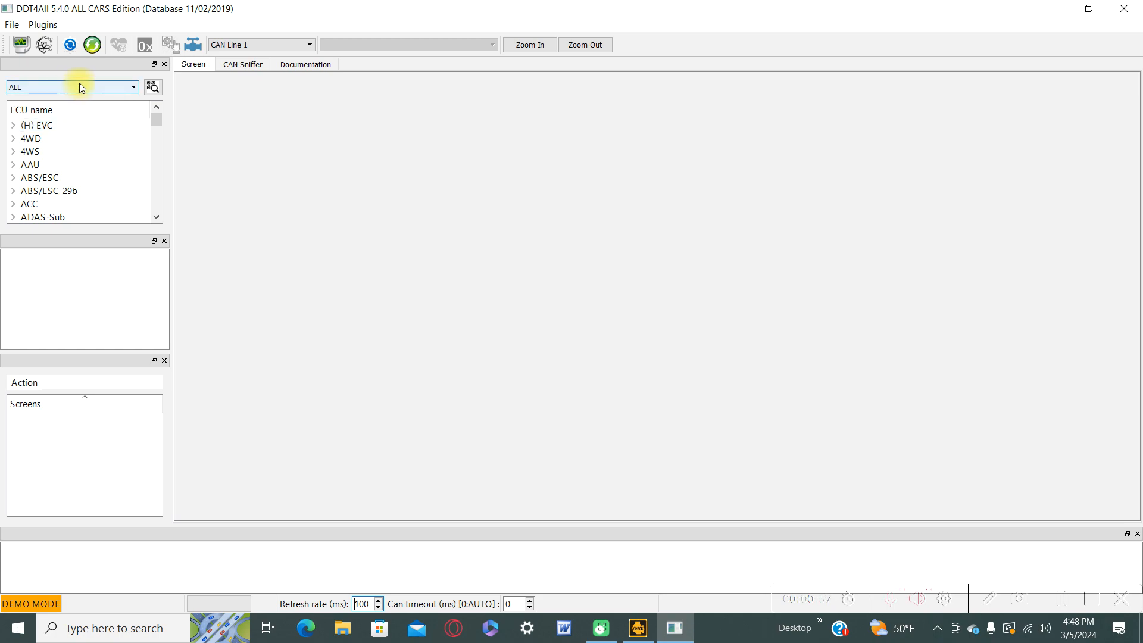
Step: Filter ECUs to XFB - MEGANE IV and load Cluster_15-40_v3.20.00 from Cluster/TDB
left_click(132, 87)
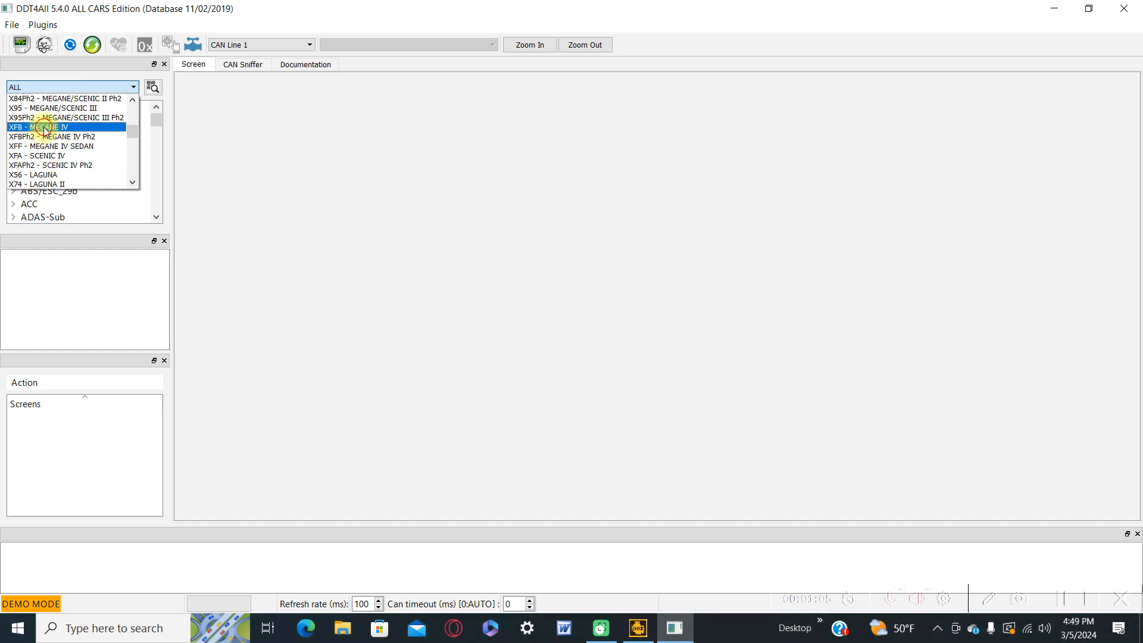
left_click(66, 126)
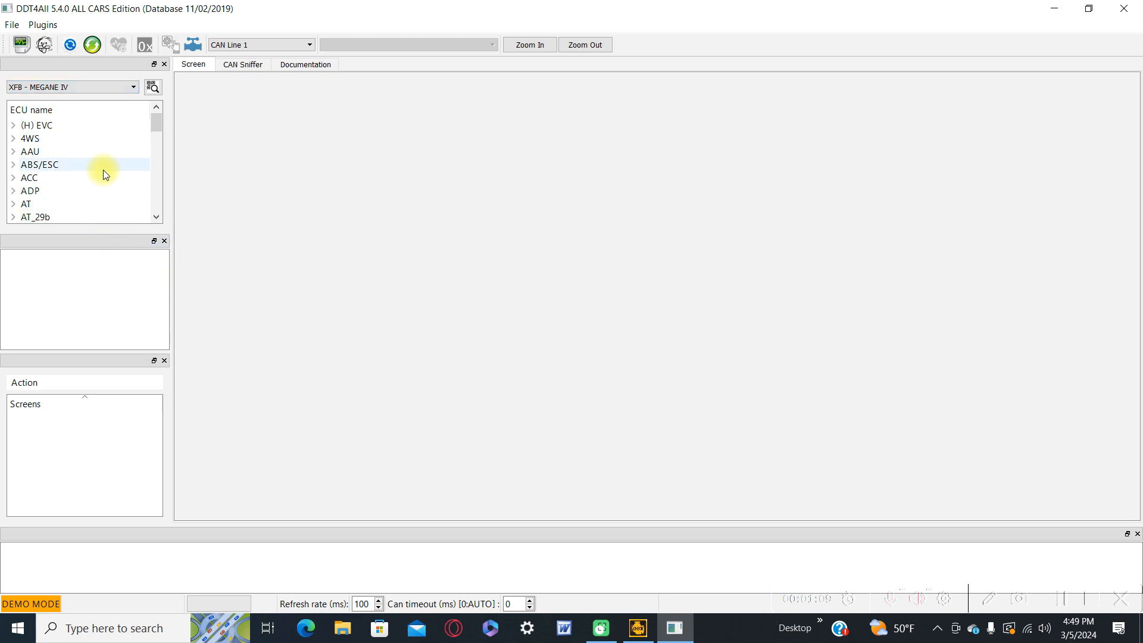
scroll("down", 3)
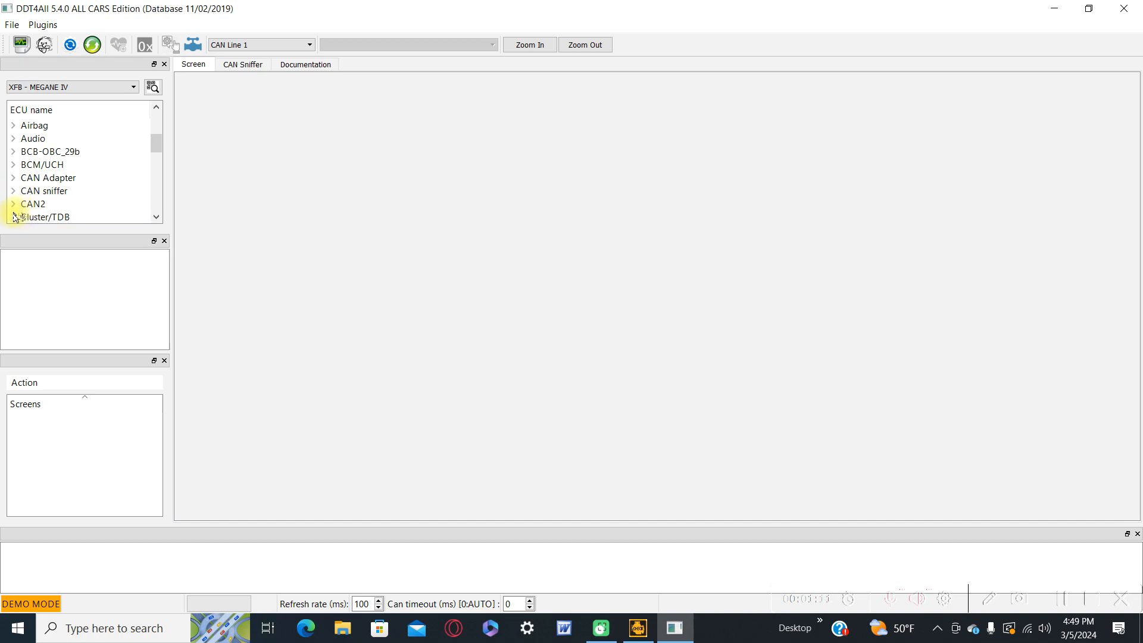
left_click(13, 217)
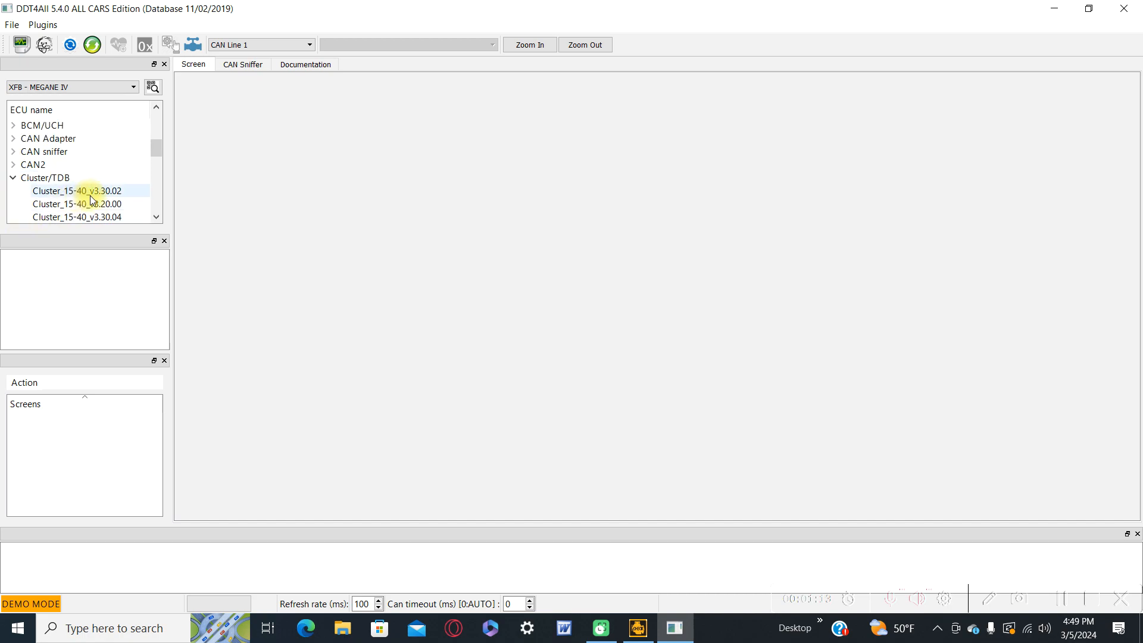
left_click(77, 204)
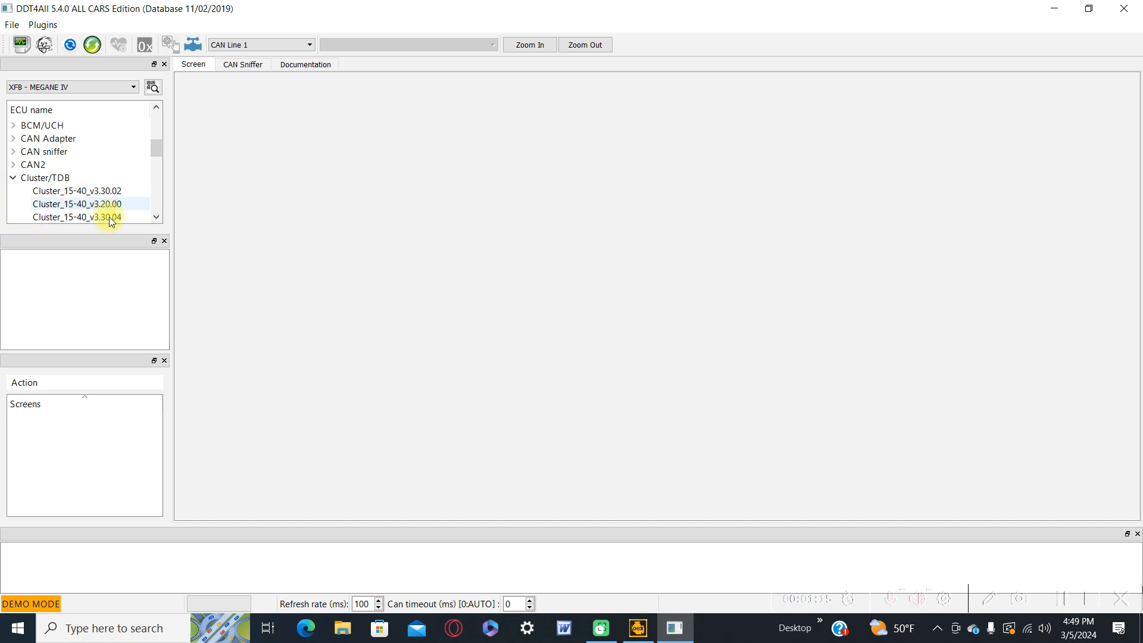
mouse_move(65, 208)
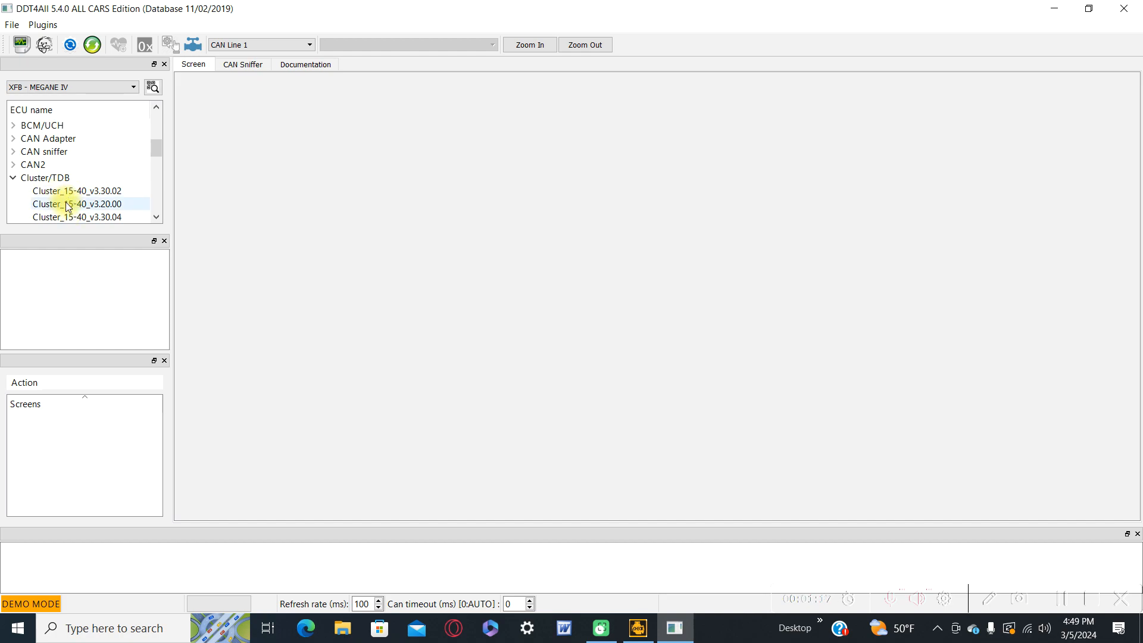
left_click(76, 203)
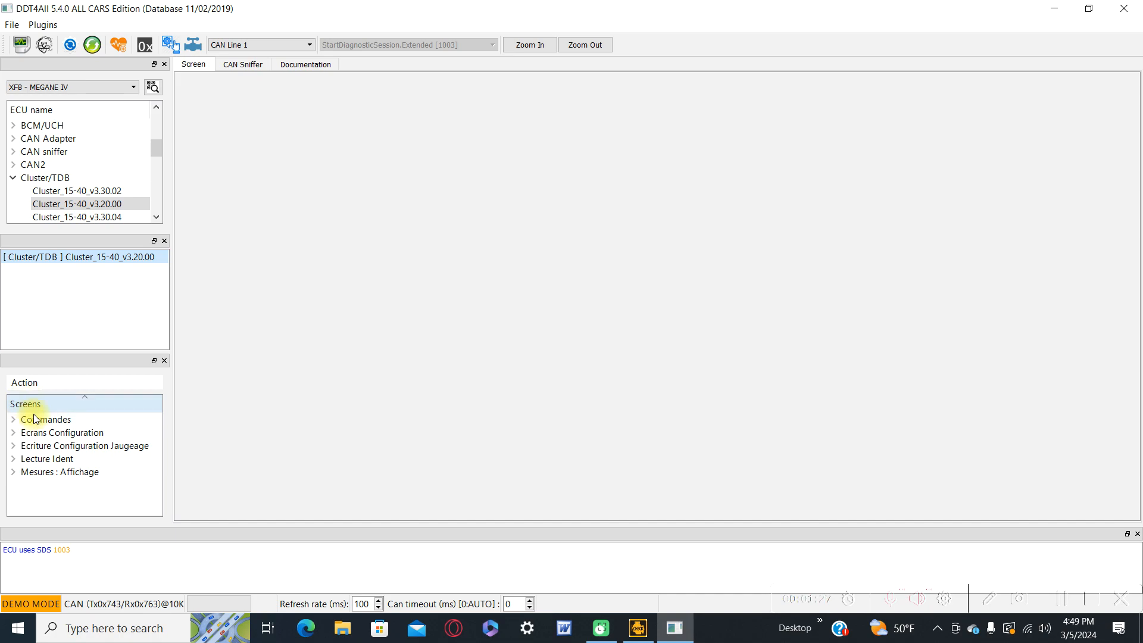
mouse_move(539, 501)
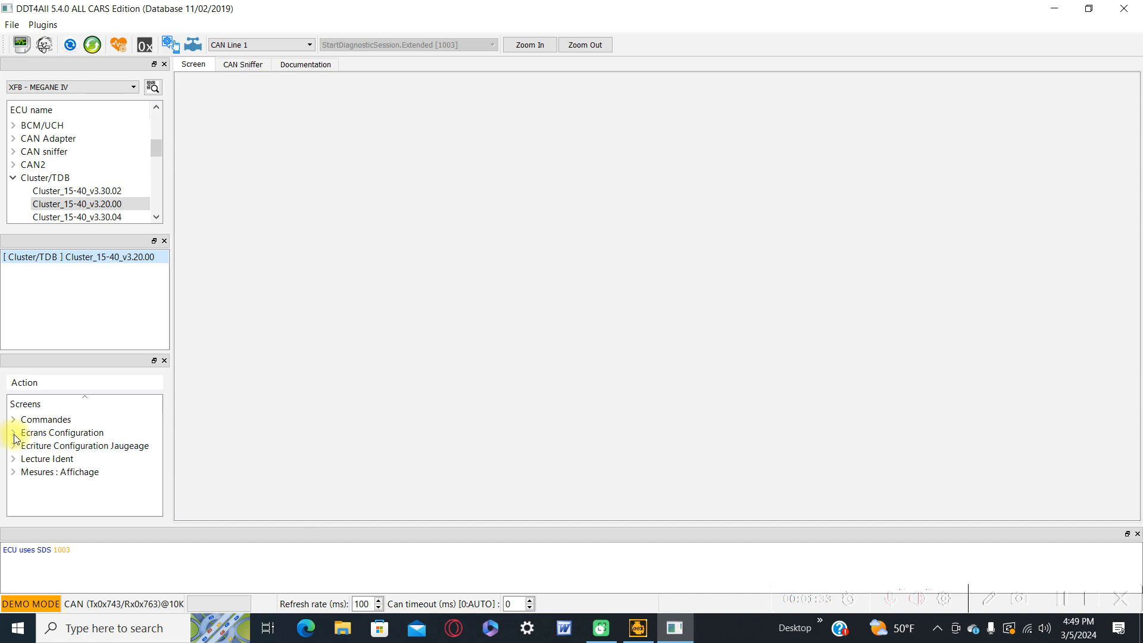
Step: Expand Ecrans Configuration and open the Conf Prestations VEH screen
left_click(13, 432)
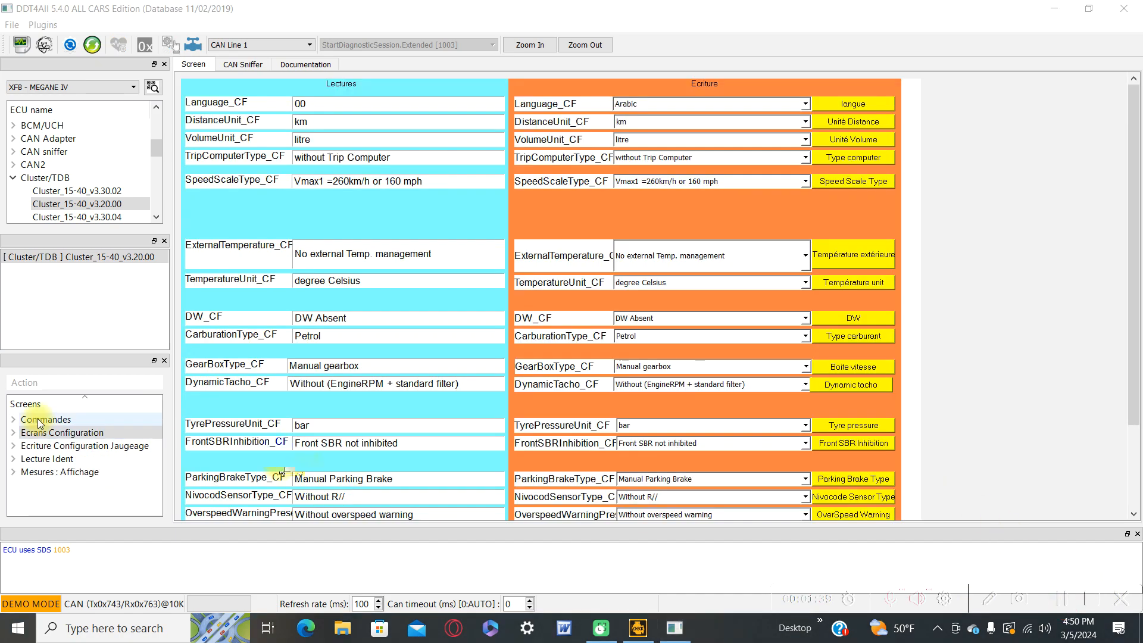
left_click(63, 432)
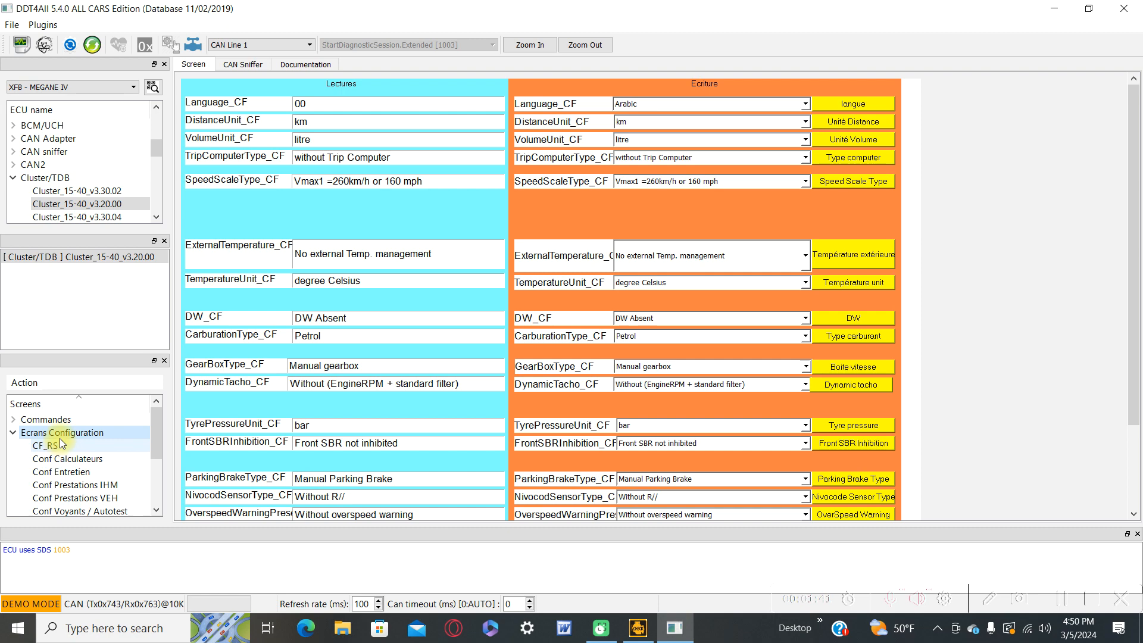
mouse_move(68, 497)
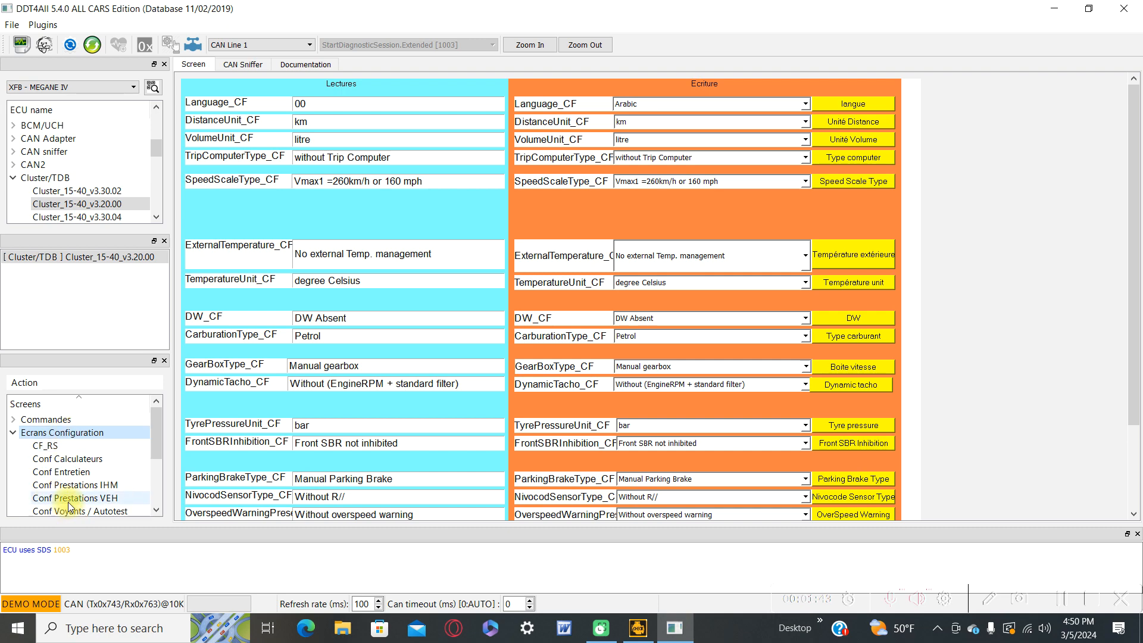
left_click(75, 497)
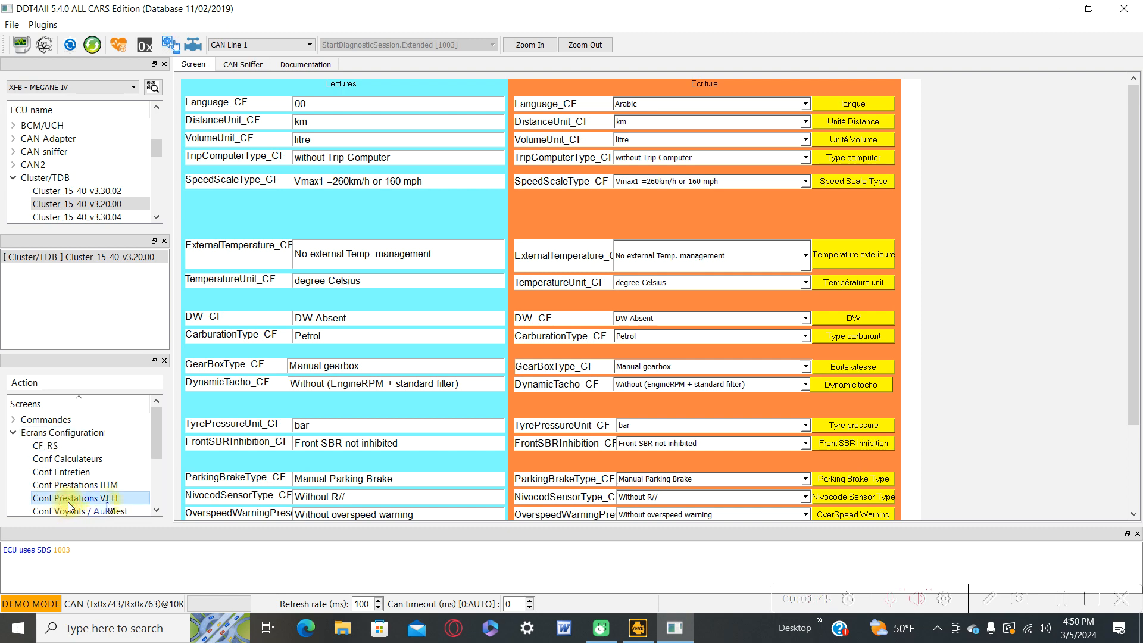
mouse_move(329, 216)
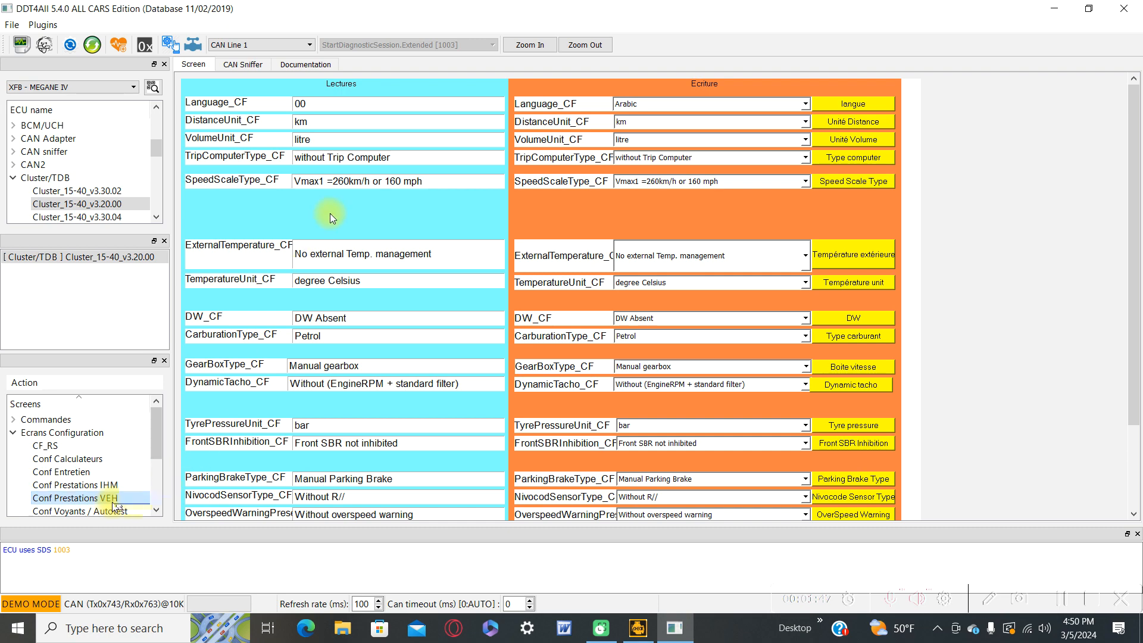
mouse_move(226, 107)
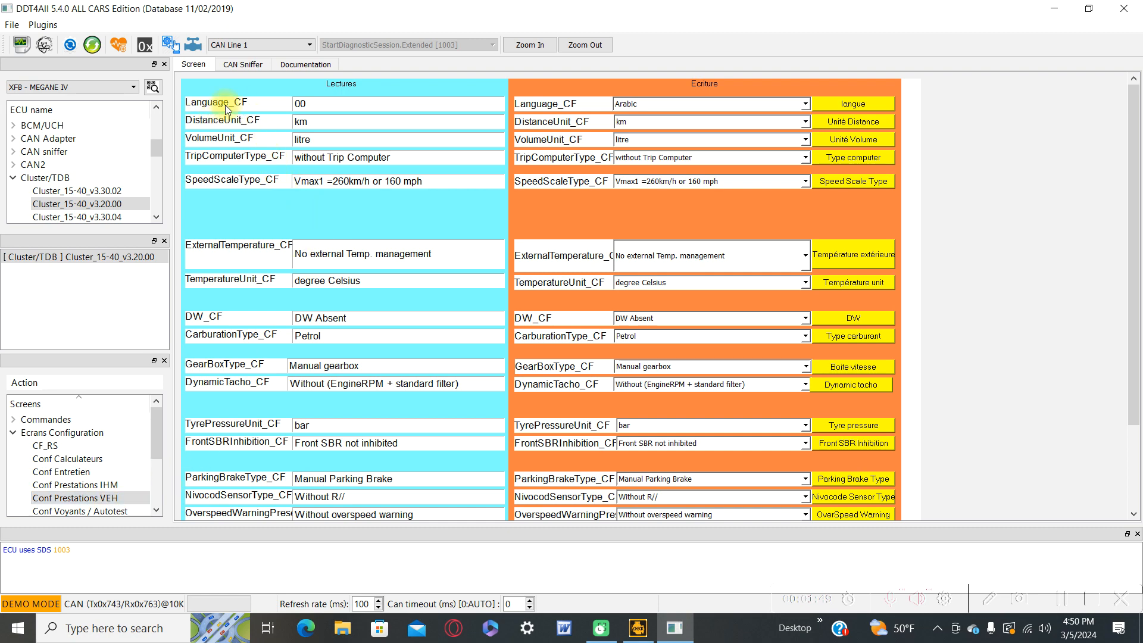
mouse_move(228, 108)
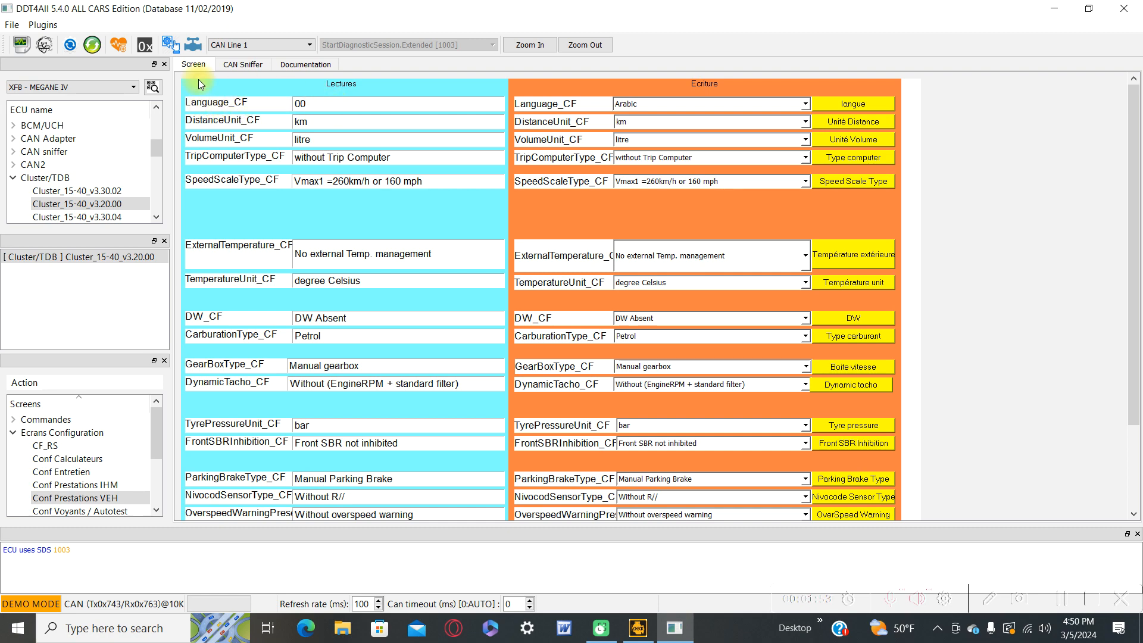
mouse_move(802, 98)
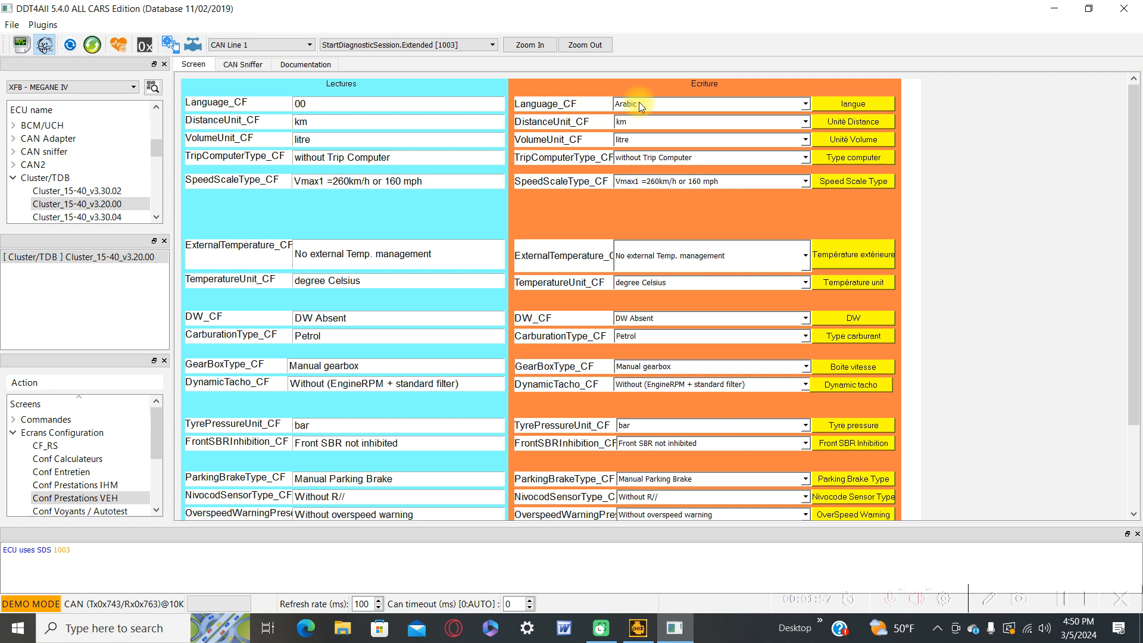
mouse_move(640, 107)
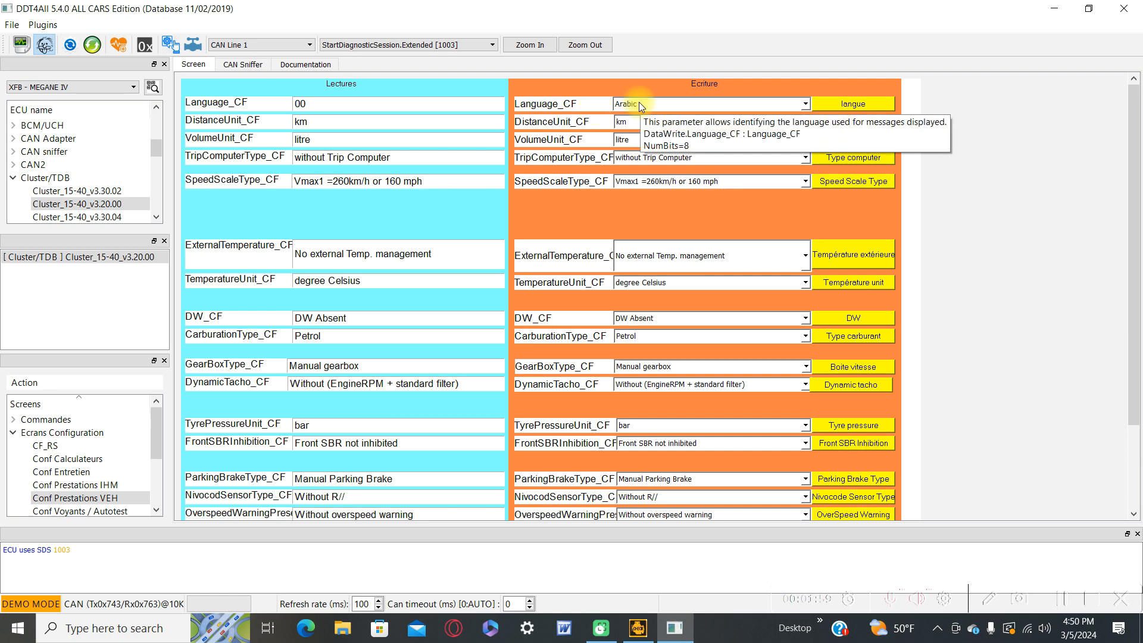
mouse_move(724, 132)
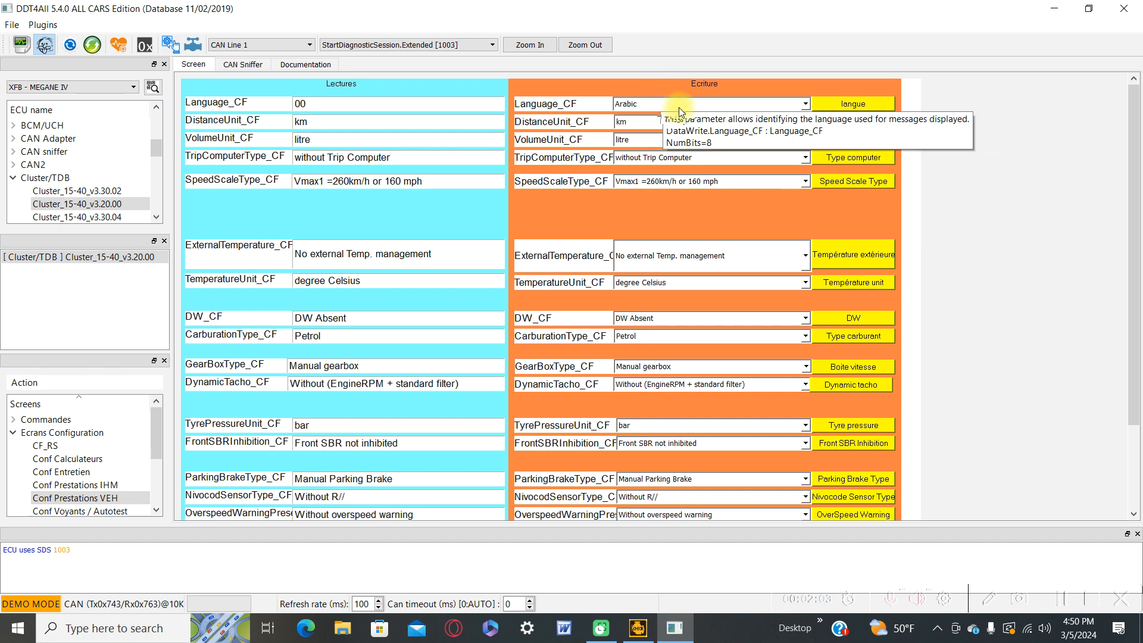
Step: Select English UK for Language_CF and write it with the langue button
left_click(804, 103)
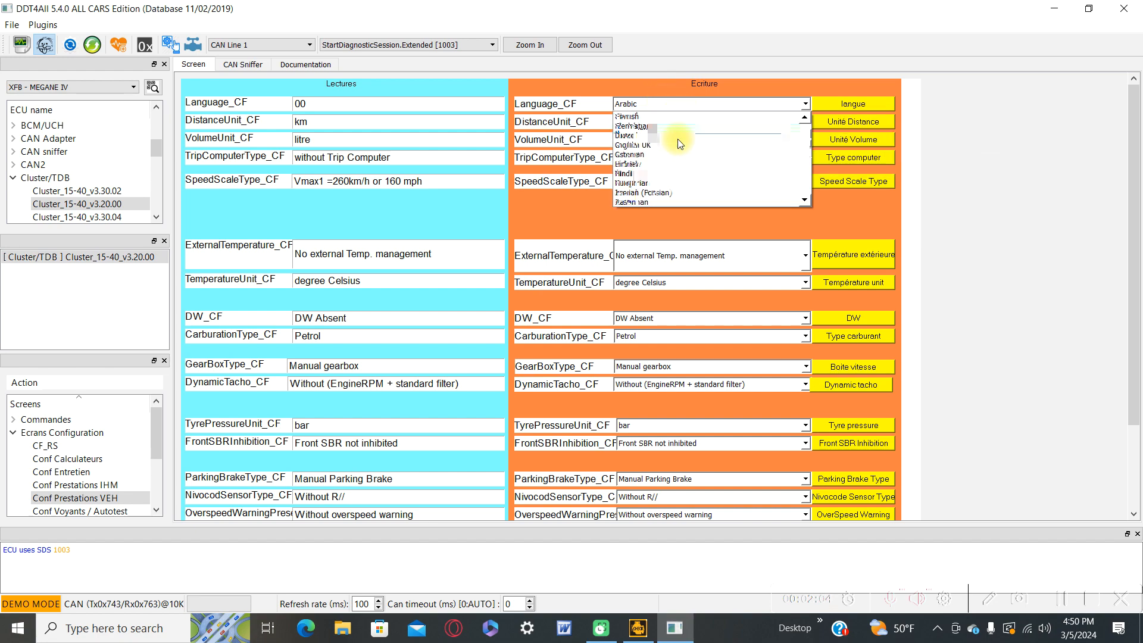
scroll("down", 3)
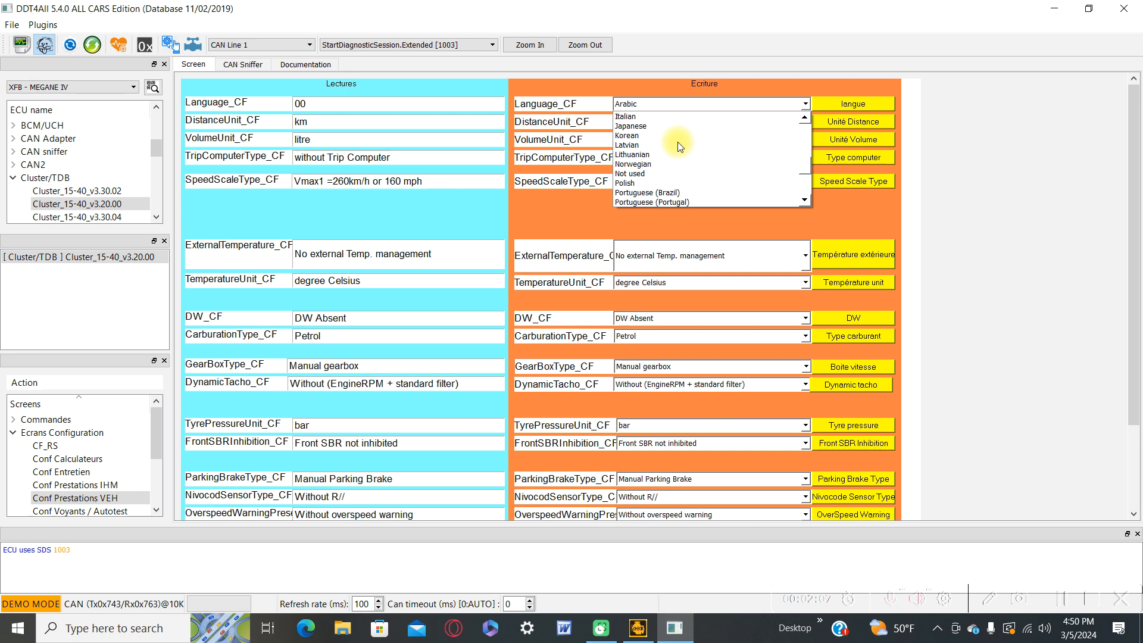
scroll("down", 3)
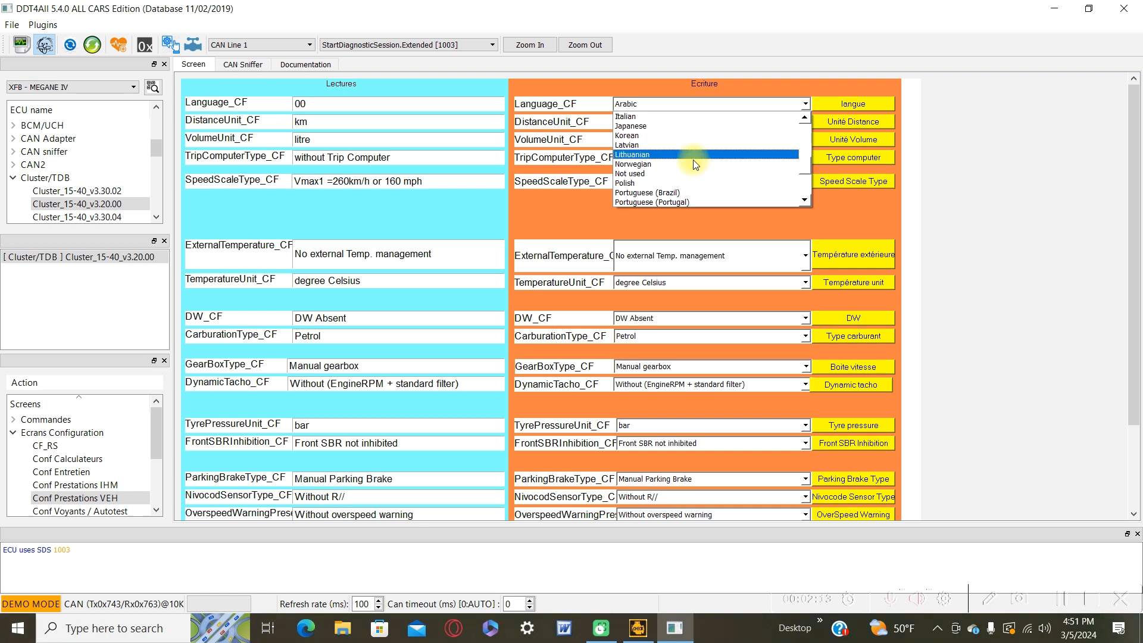
scroll("up", 3)
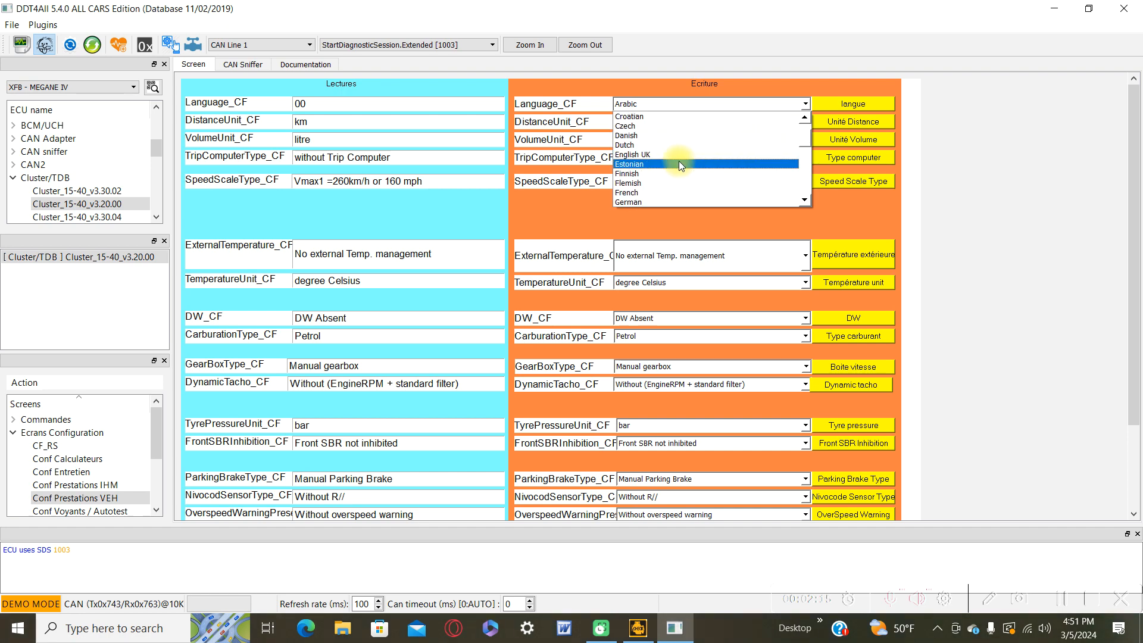
left_click(644, 155)
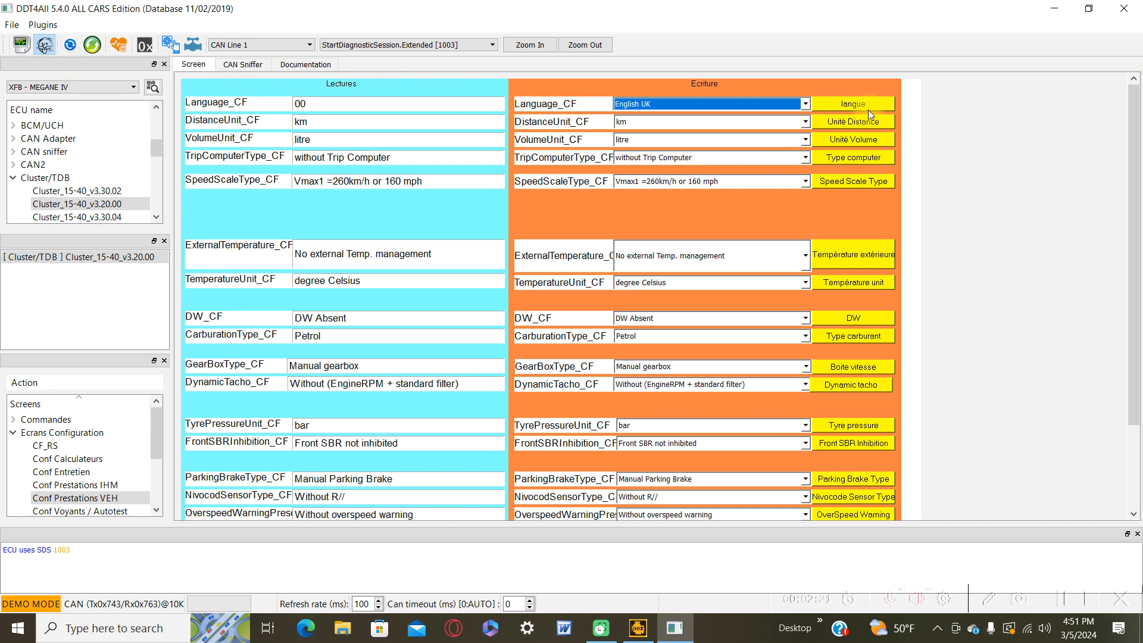
left_click(852, 103)
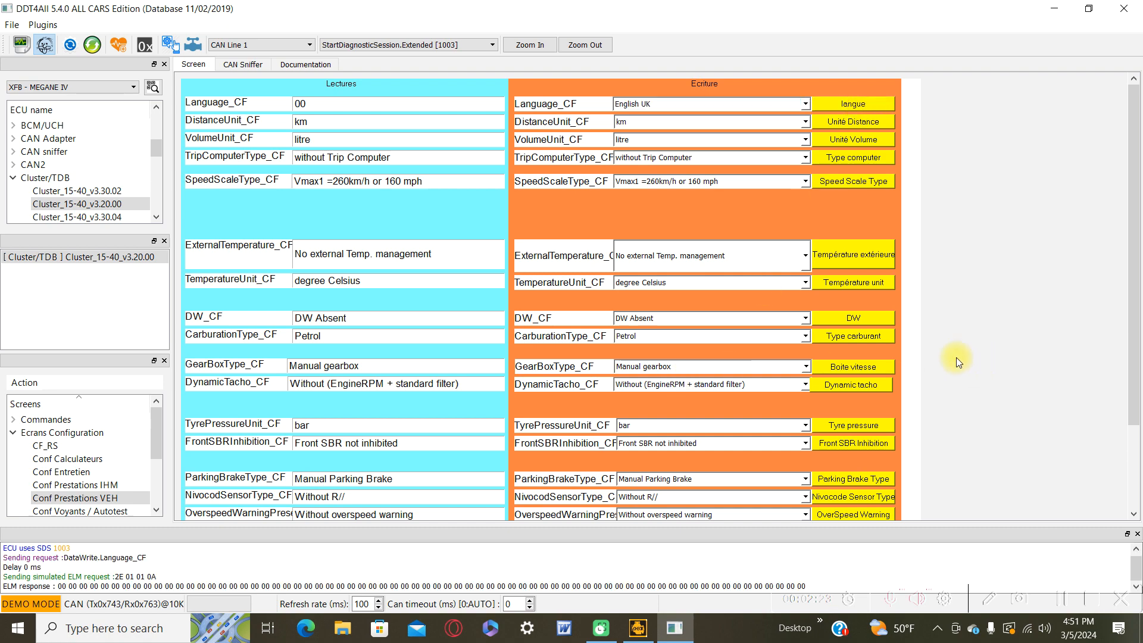
scroll("down", 3)
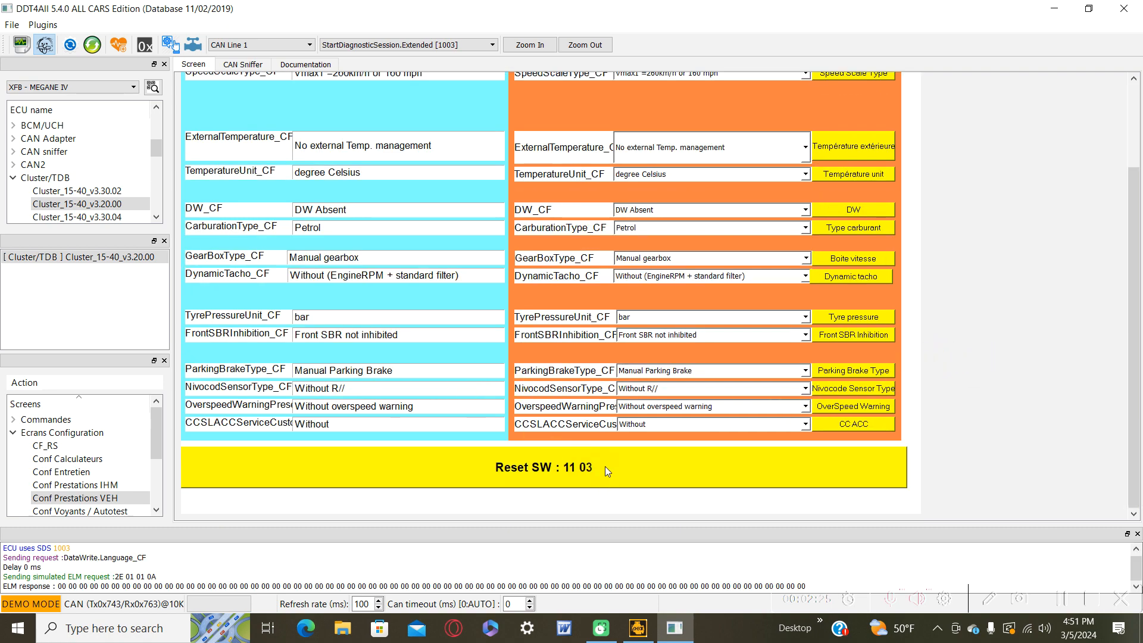
mouse_move(561, 484)
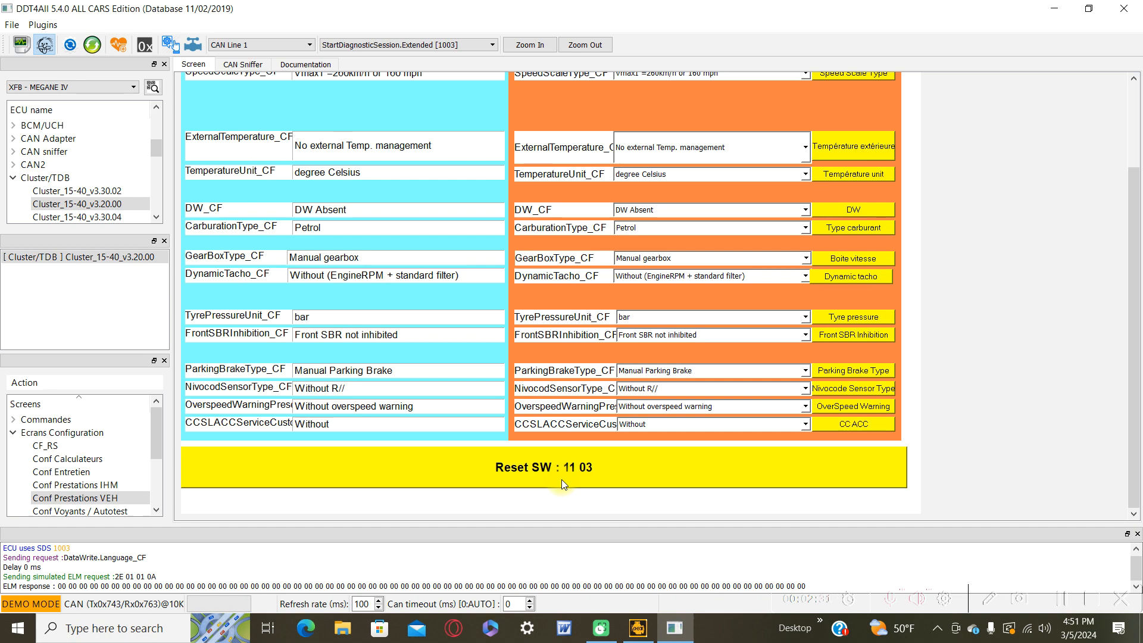
mouse_move(576, 483)
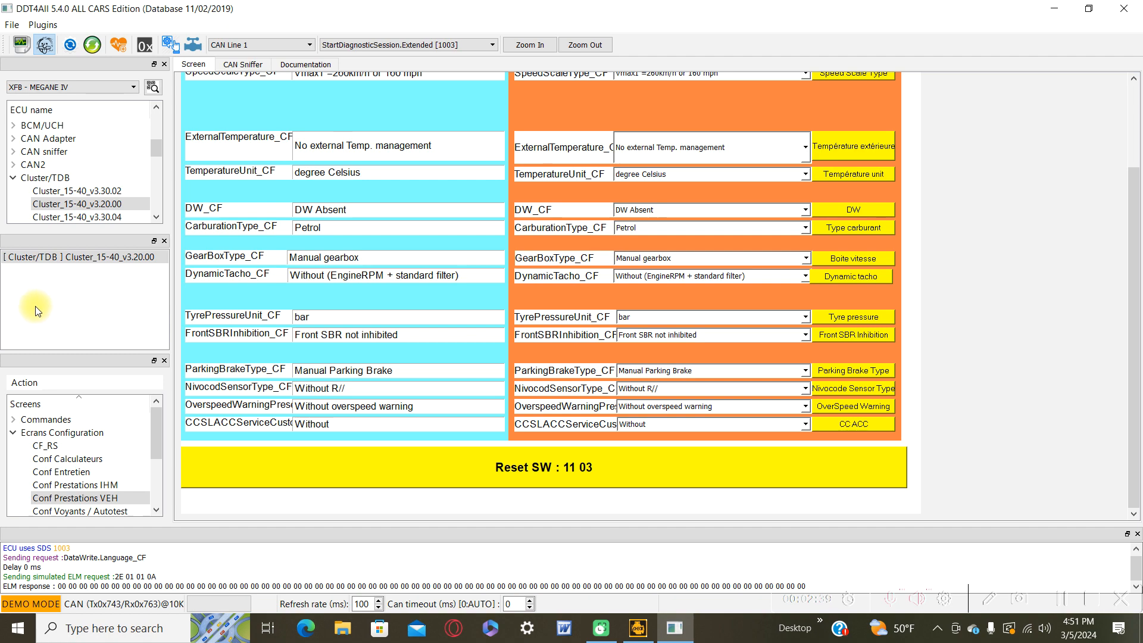
mouse_move(13, 322)
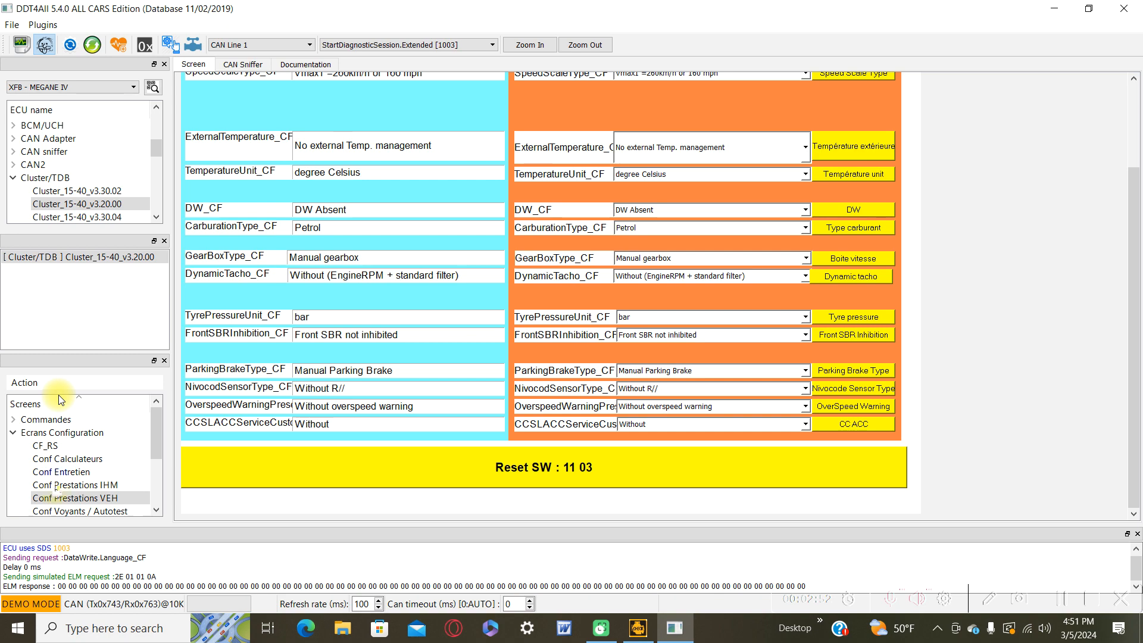
mouse_move(61, 510)
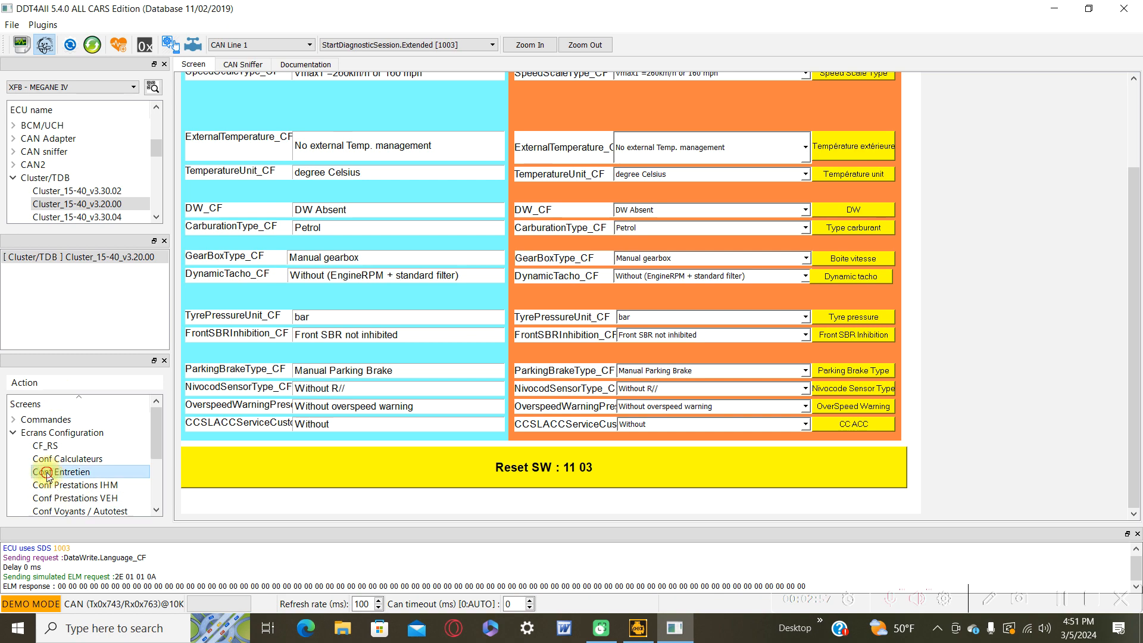
Step: Open Conf Entretien and set oil distance counter to Present with OCS, oil time counter Present
left_click(62, 472)
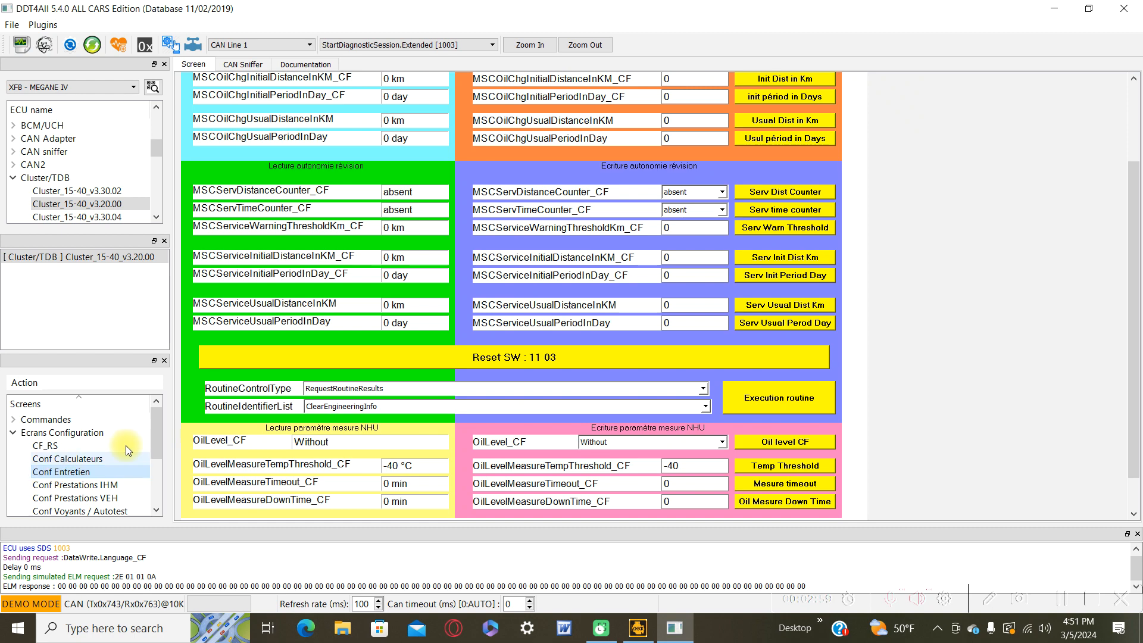
scroll("up", 3)
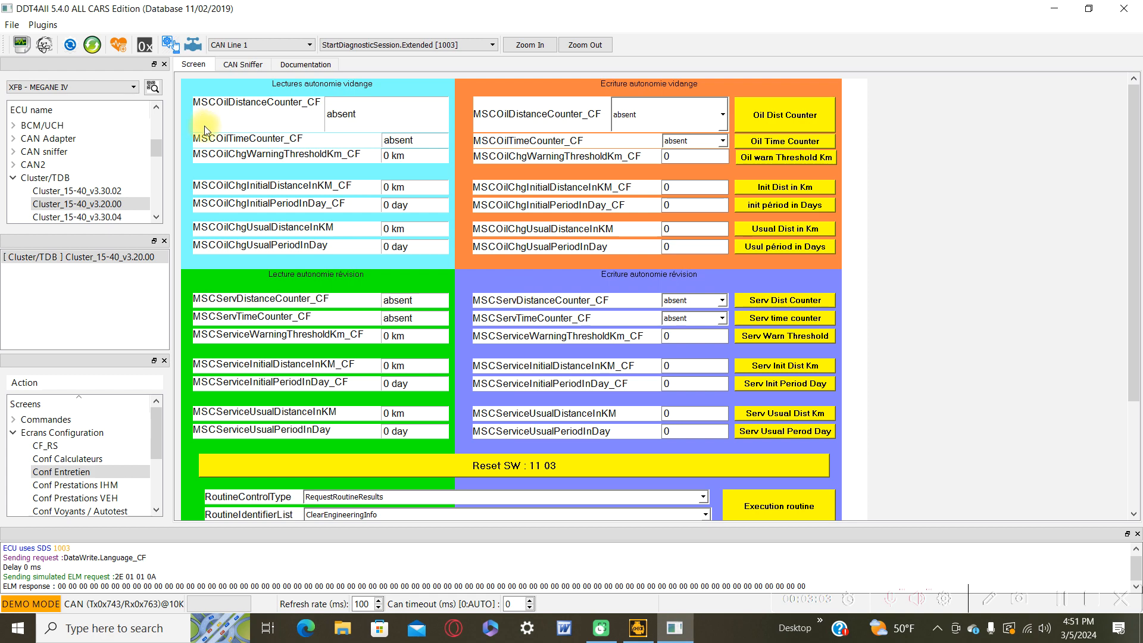
mouse_move(251, 144)
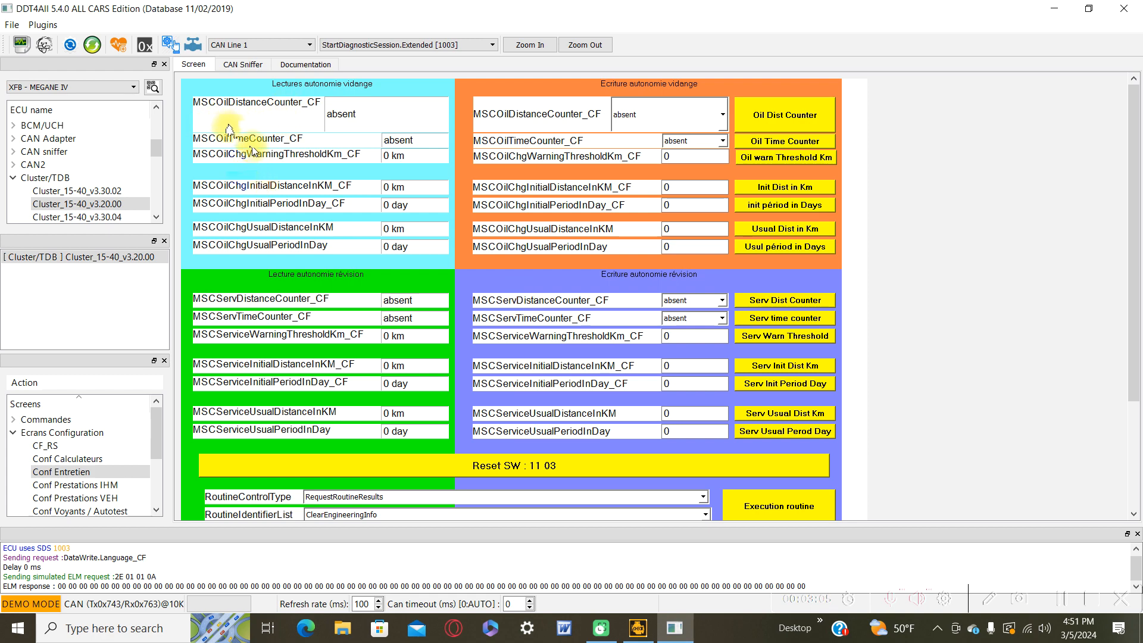
mouse_move(487, 302)
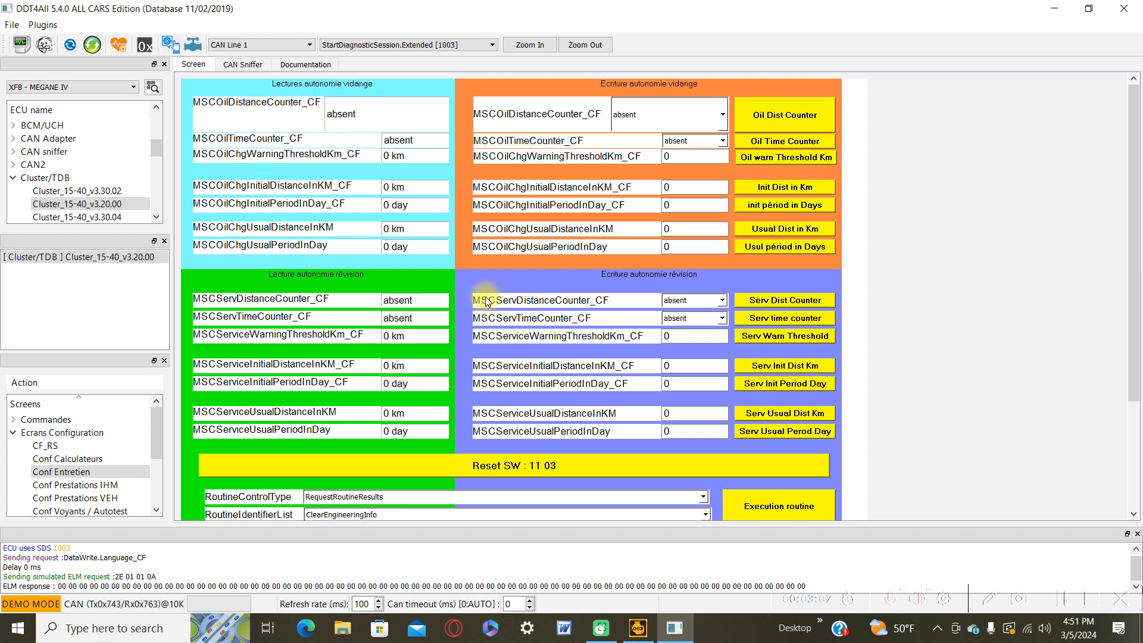
mouse_move(628, 309)
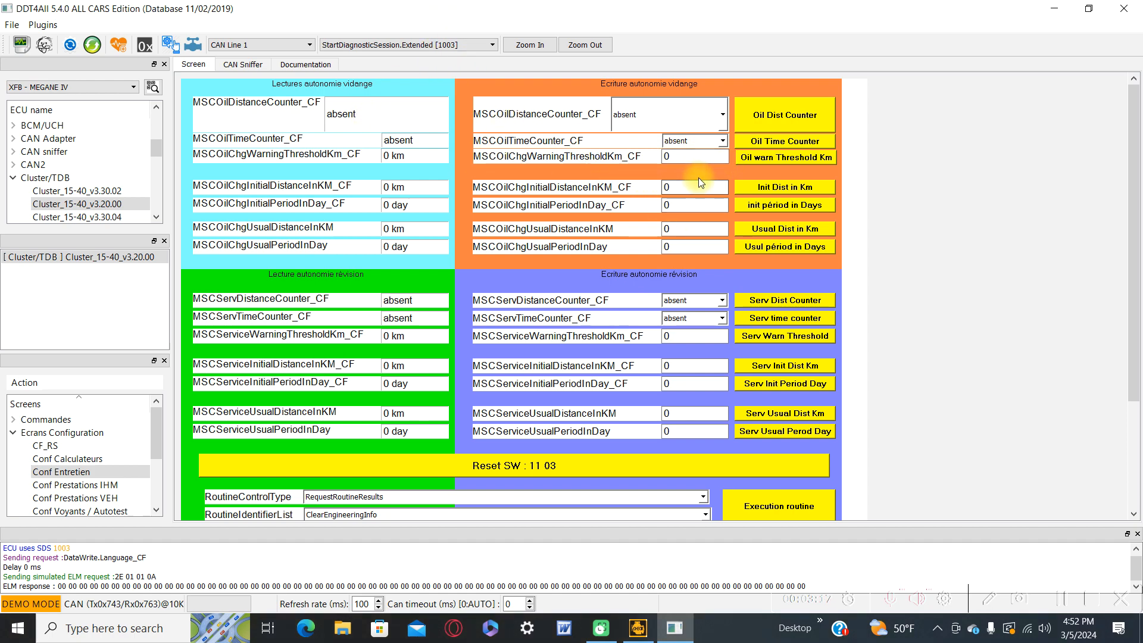
mouse_move(642, 340)
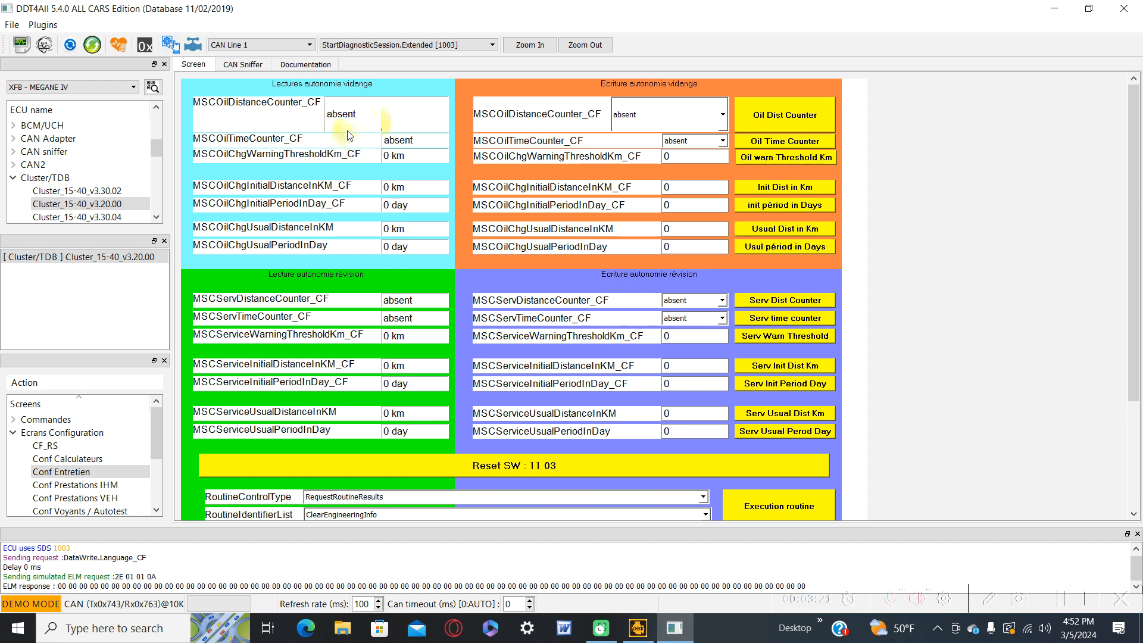
mouse_move(726, 119)
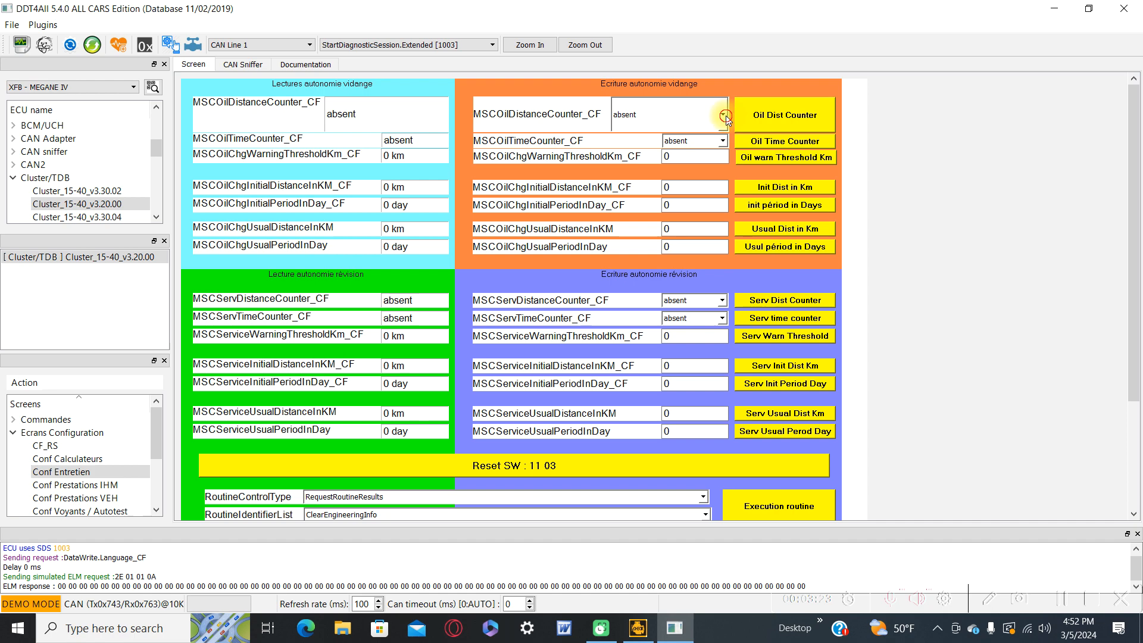
left_click(722, 114)
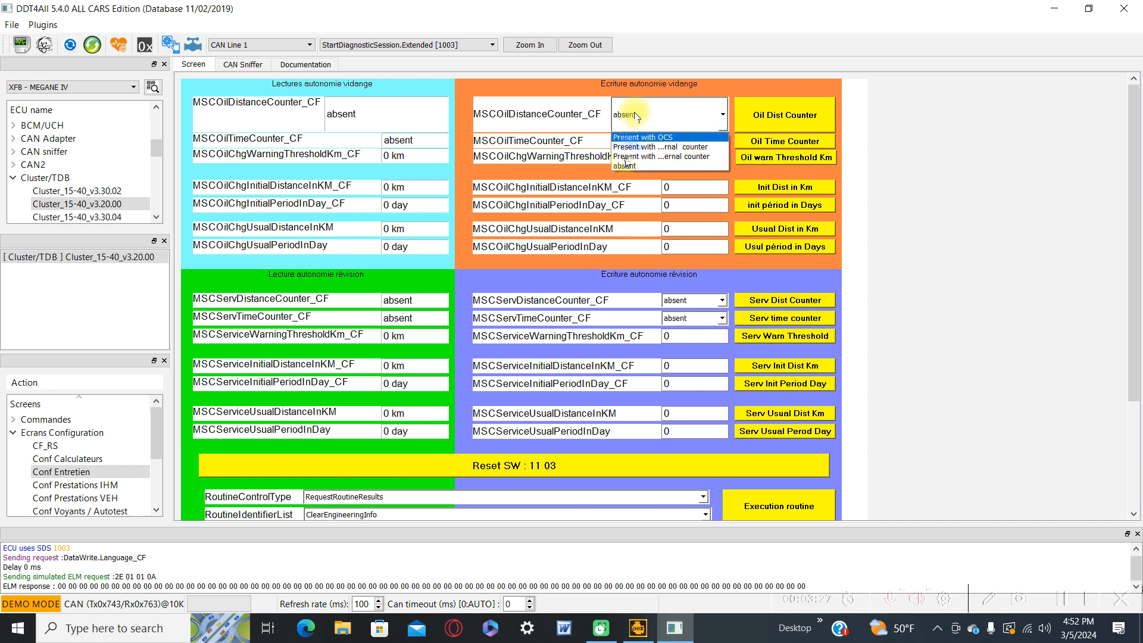
mouse_move(660, 147)
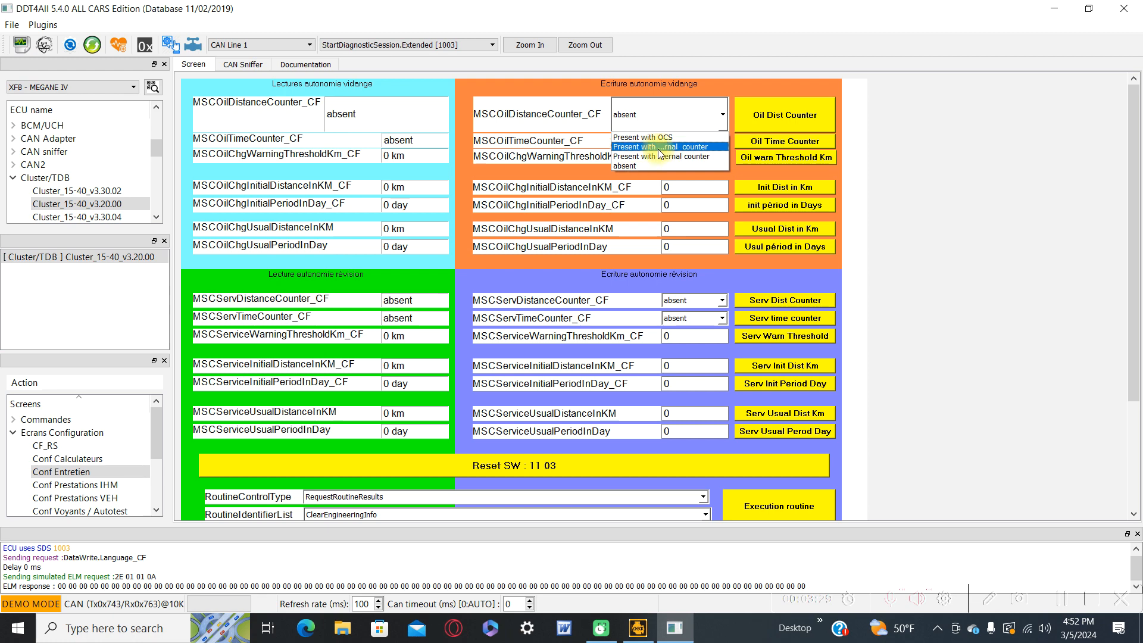
mouse_move(660, 156)
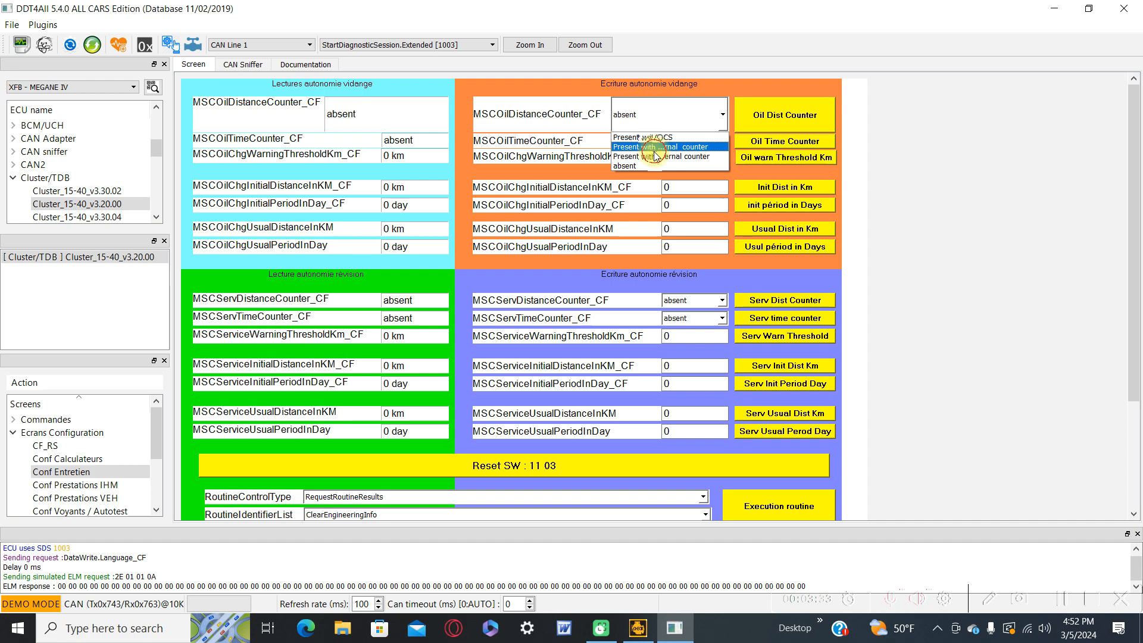
left_click(667, 146)
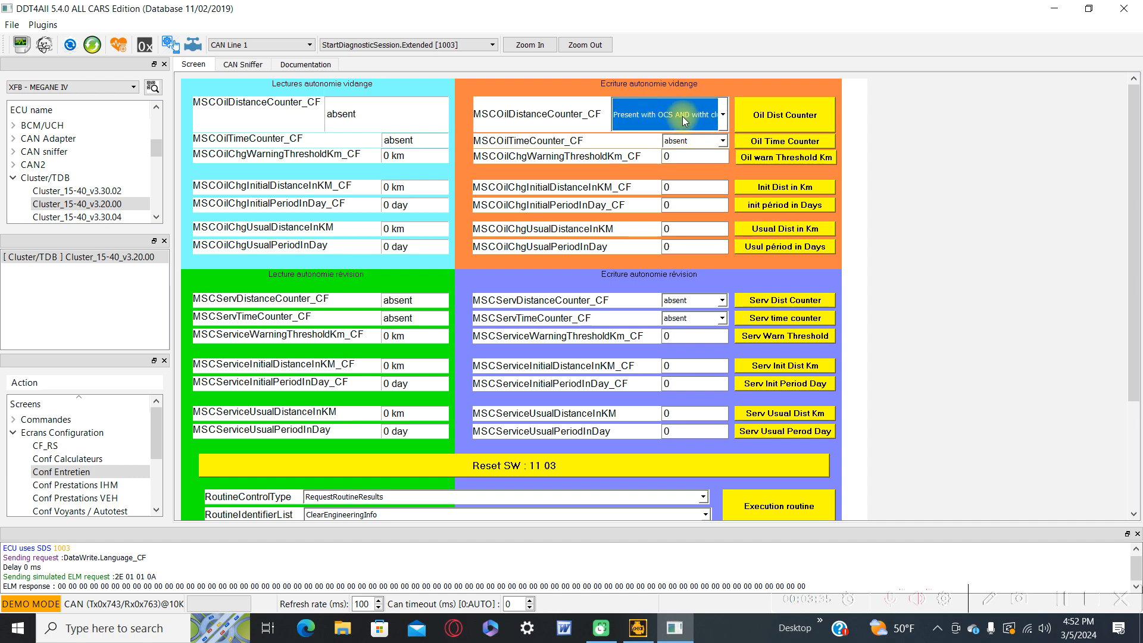
left_click(721, 114)
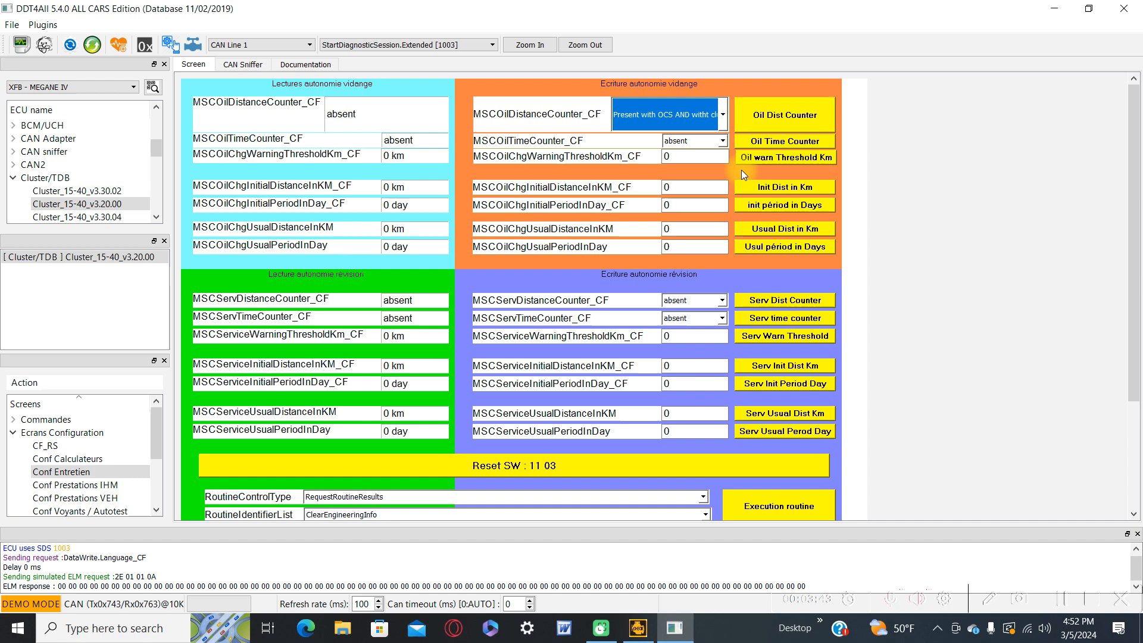
left_click(722, 141)
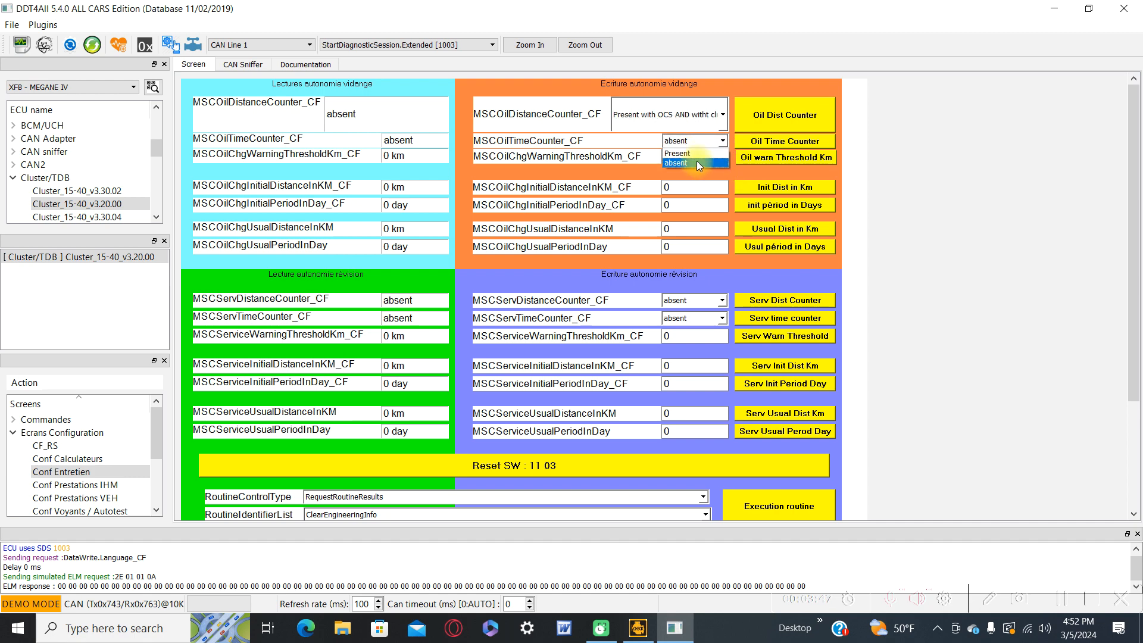
left_click(674, 152)
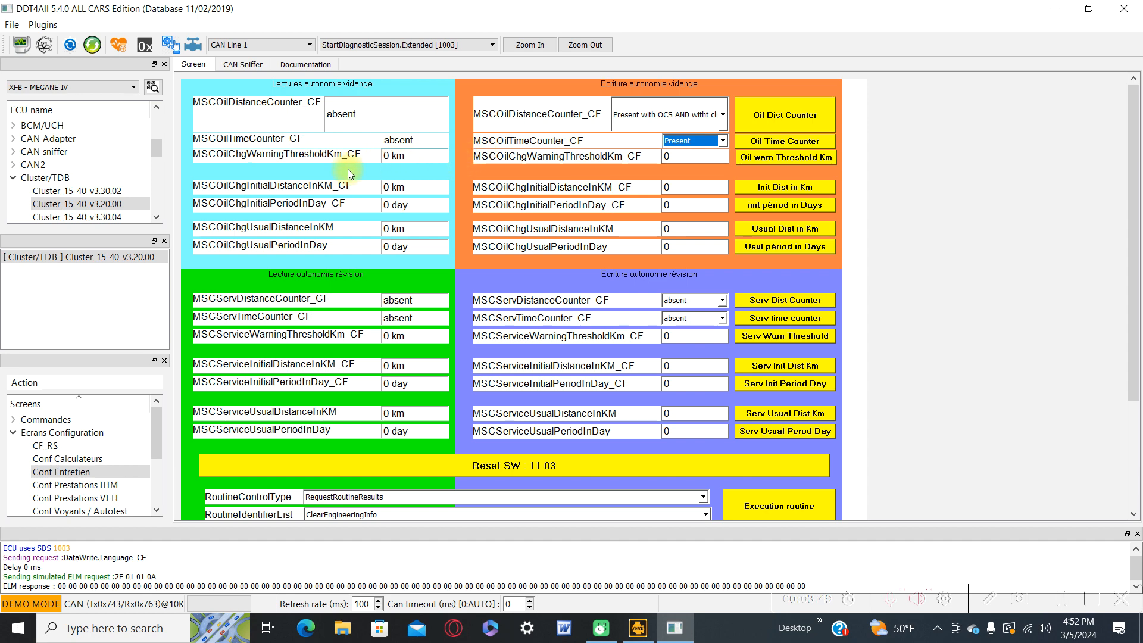
mouse_move(432, 185)
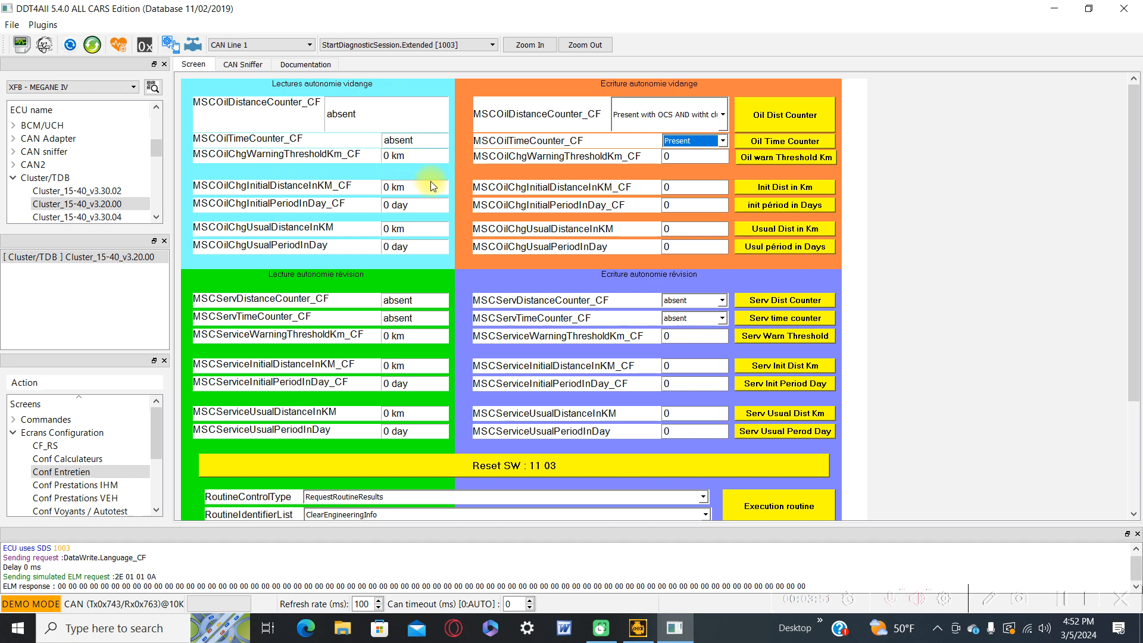
left_click(693, 156)
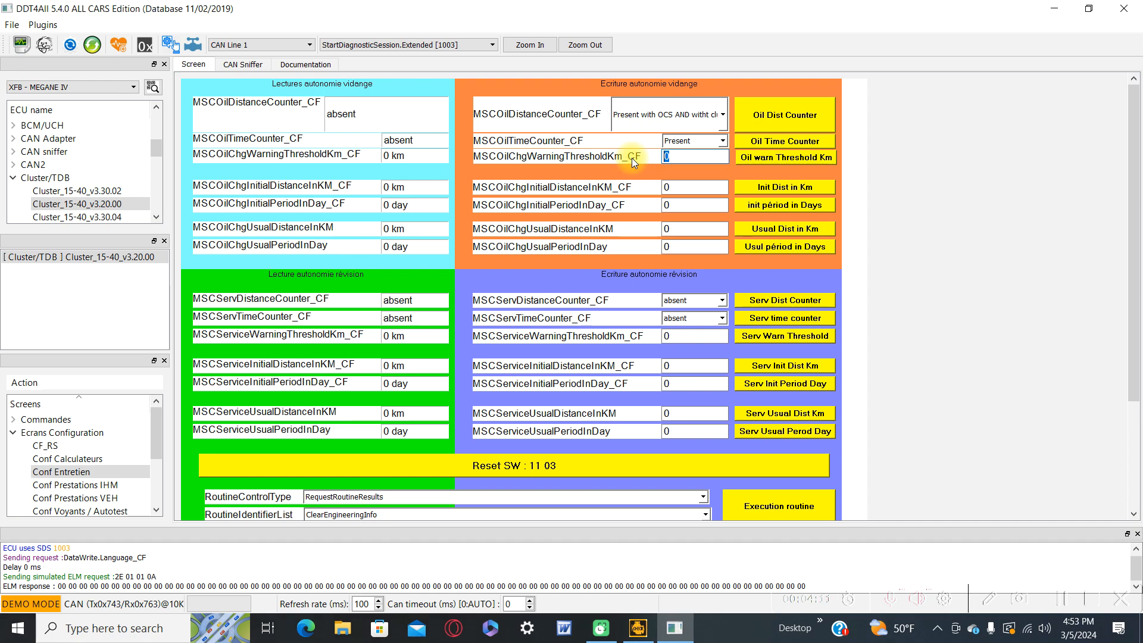
Step: Enter a 1000 km oil warning threshold plus 10000 km and 365-day oil-change intervals
type("100")
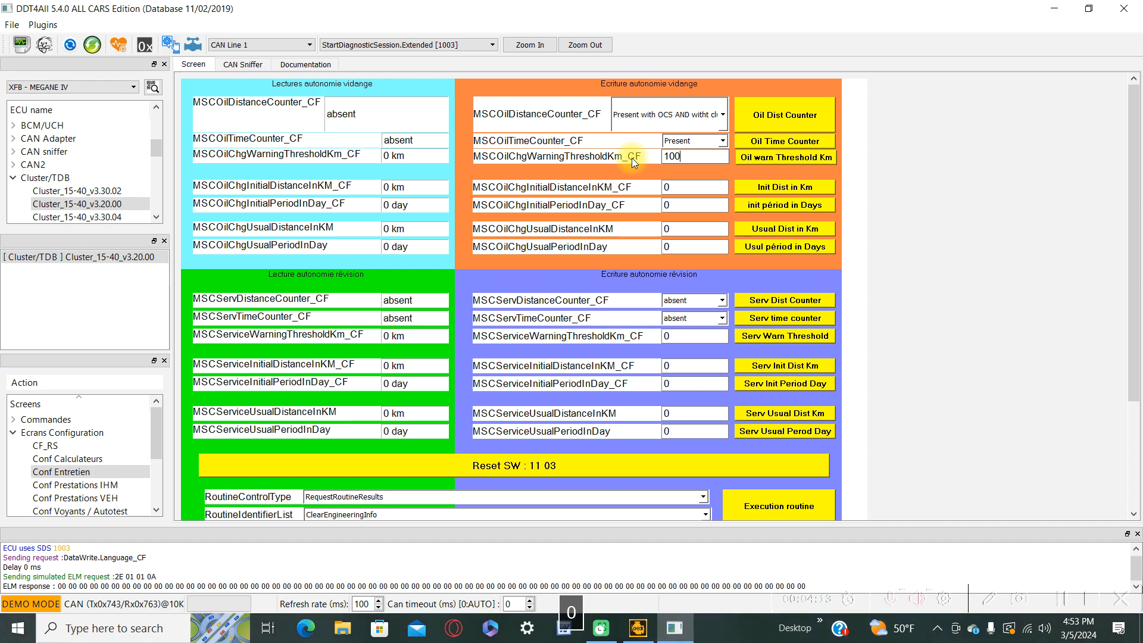
type("0")
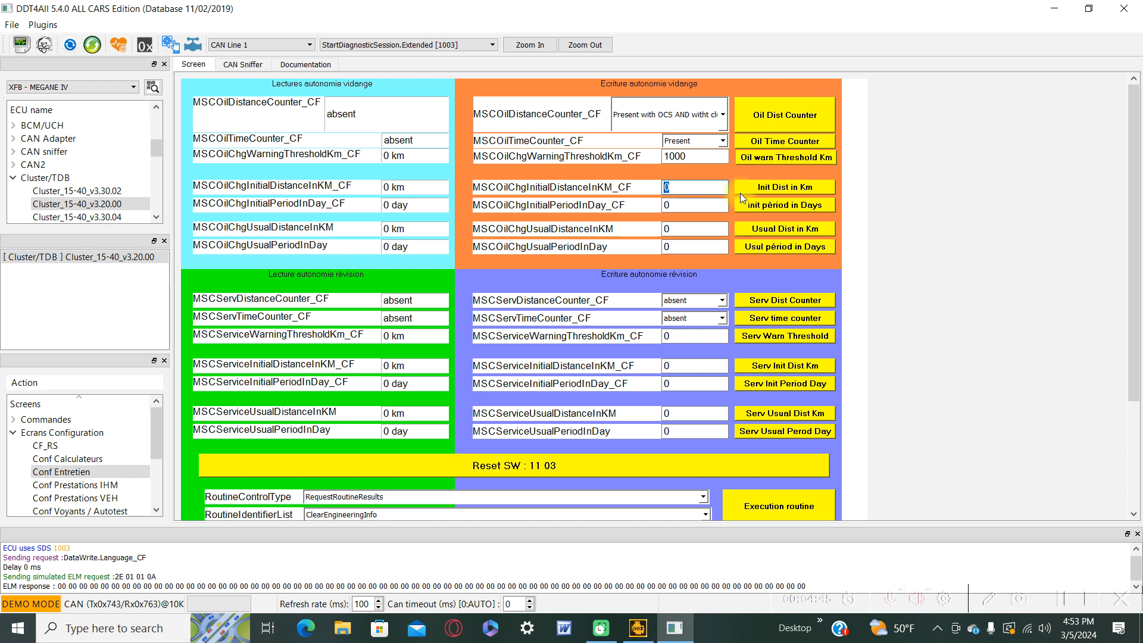
type("10000")
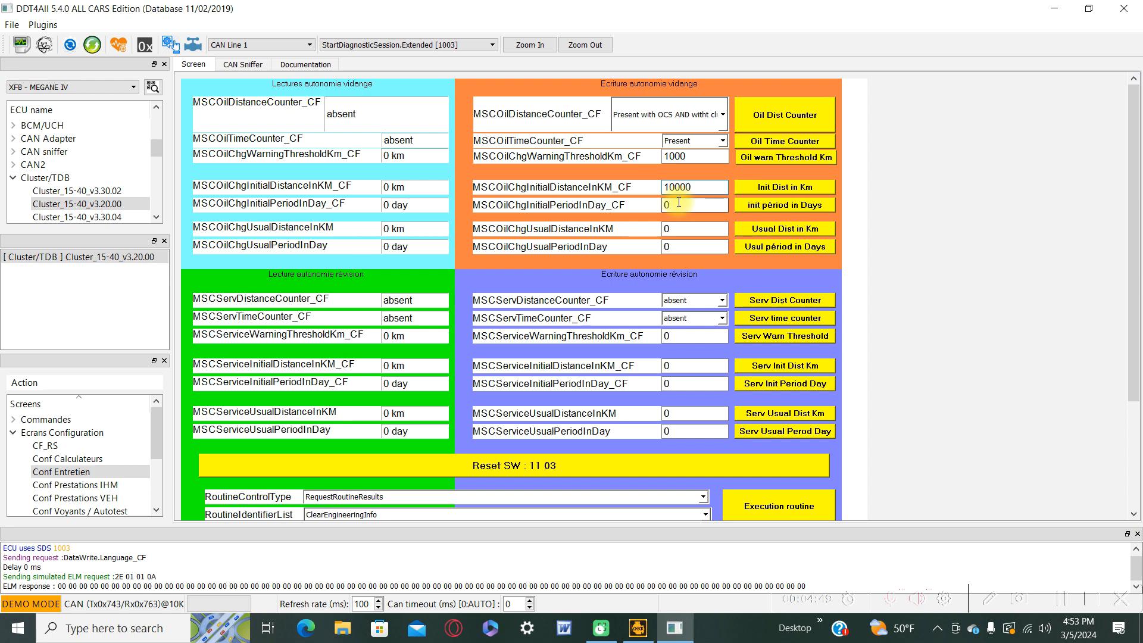
type("3")
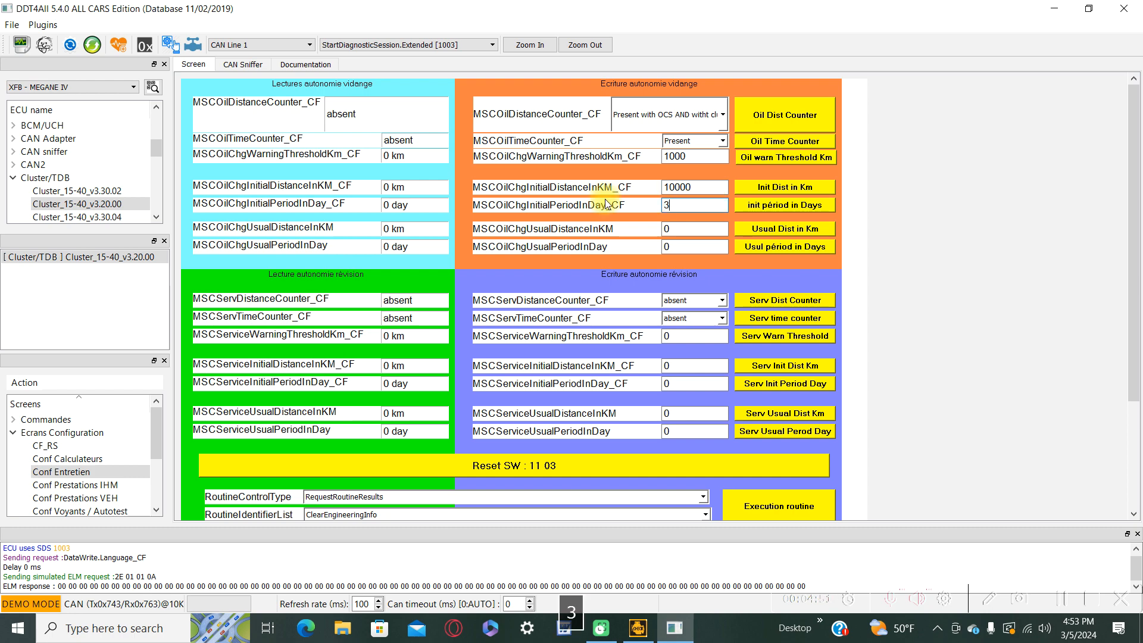
type("65")
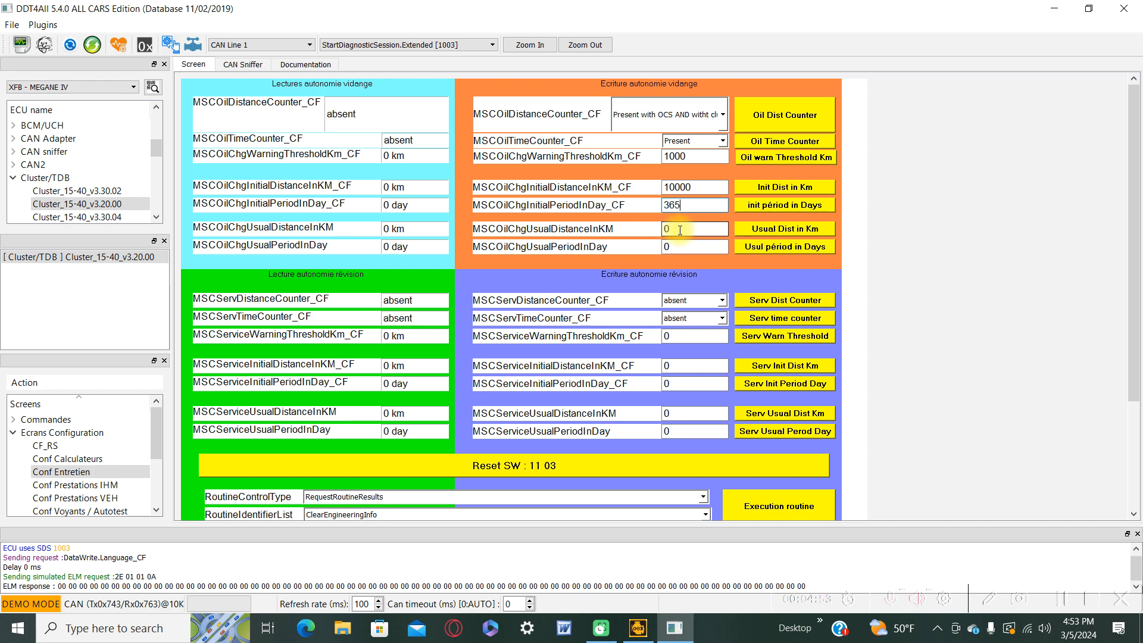
left_click(694, 228)
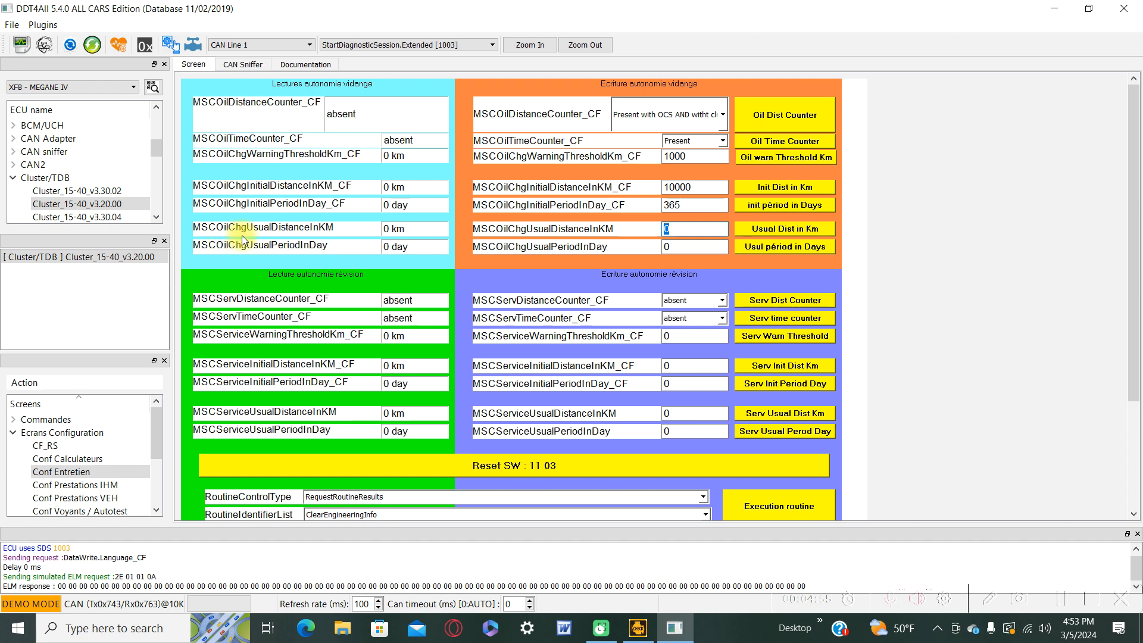
mouse_move(652, 224)
type("3")
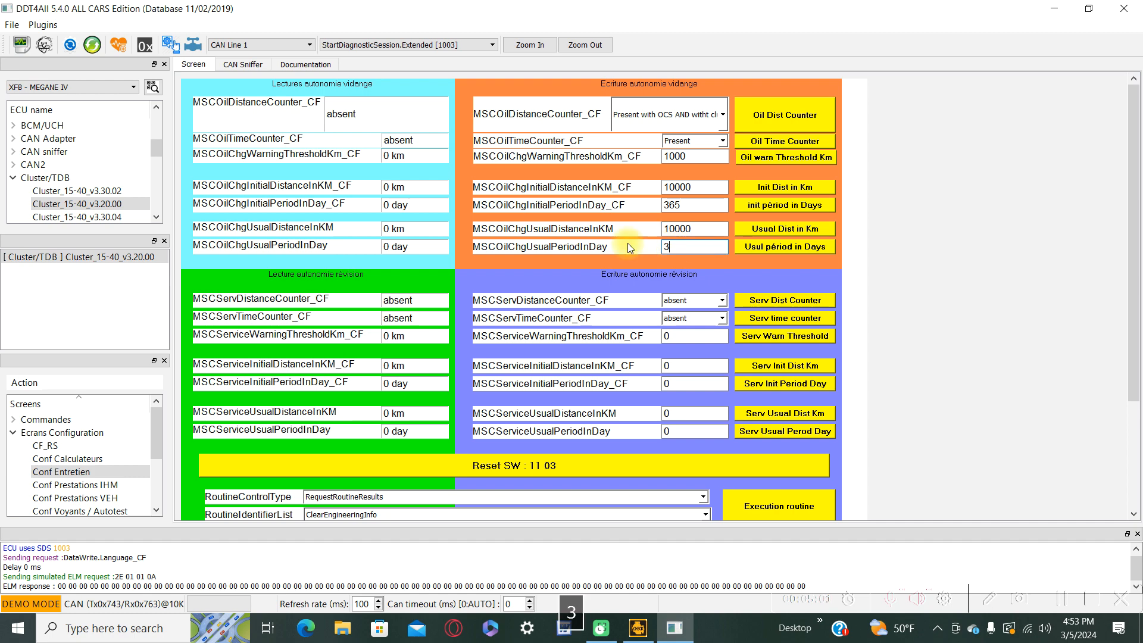
type("65")
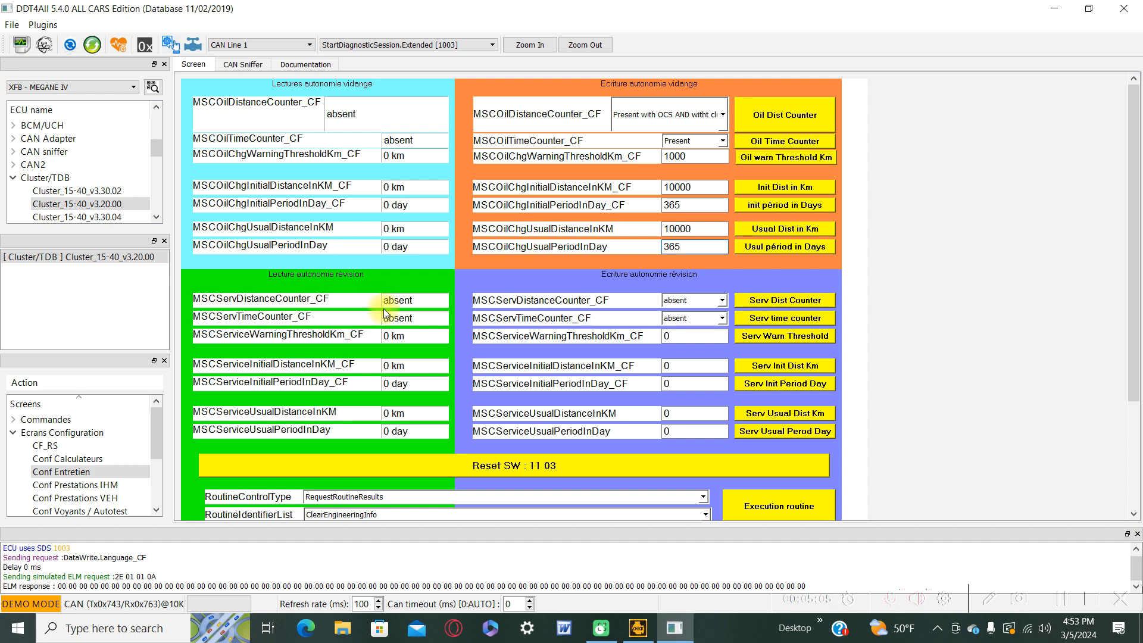
mouse_move(705, 228)
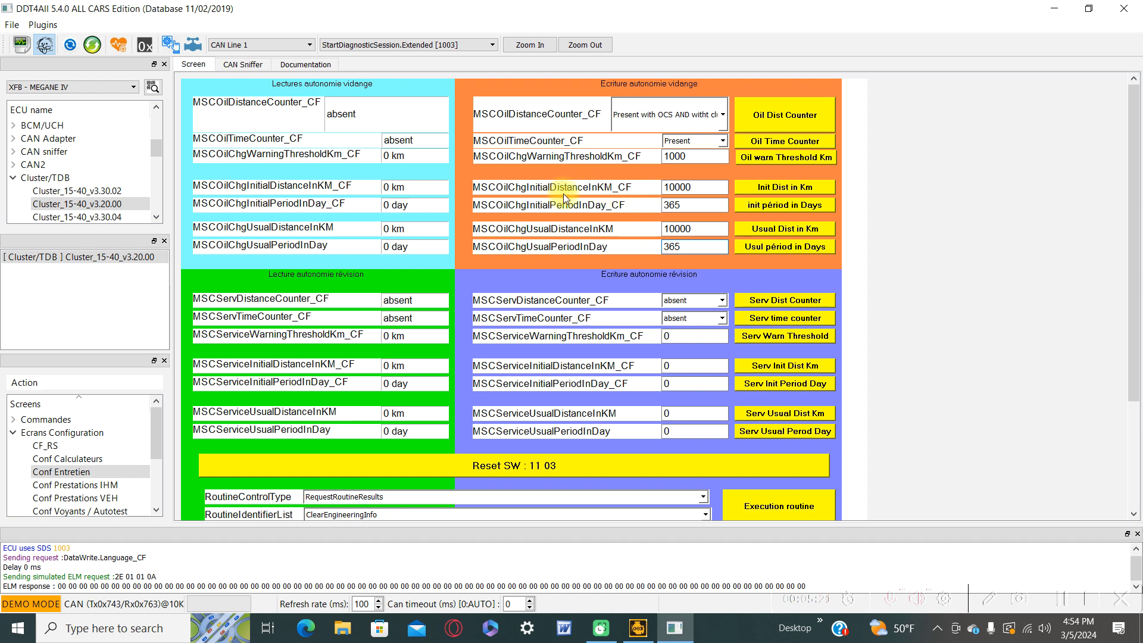
mouse_move(802, 194)
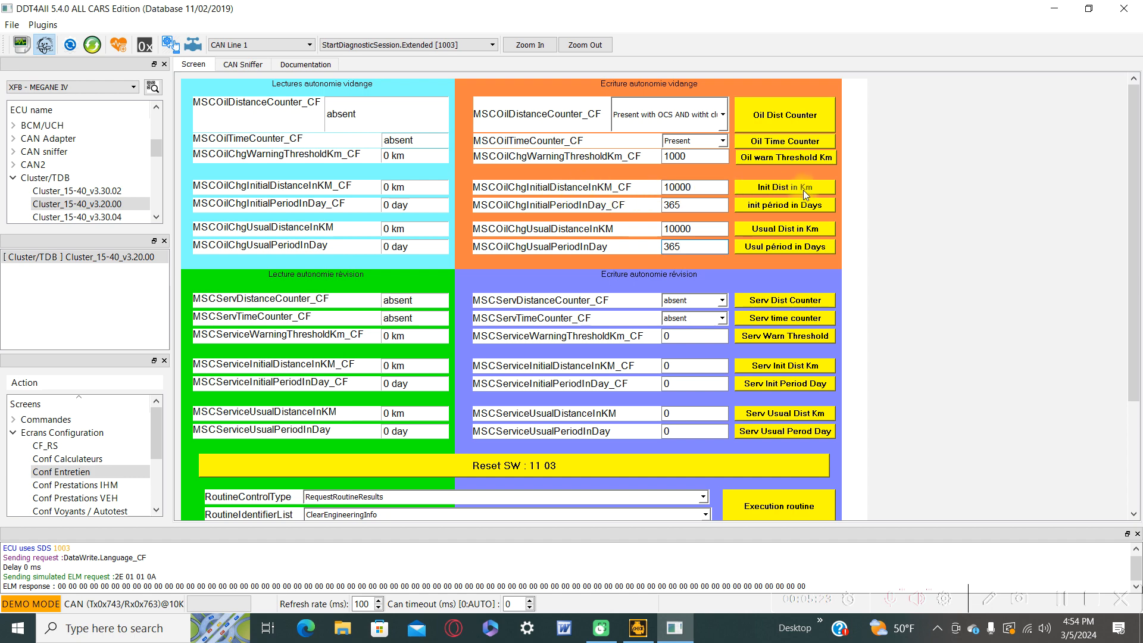
Step: Write the 10000 km initial oil-change distance to the cluster ECU
left_click(784, 187)
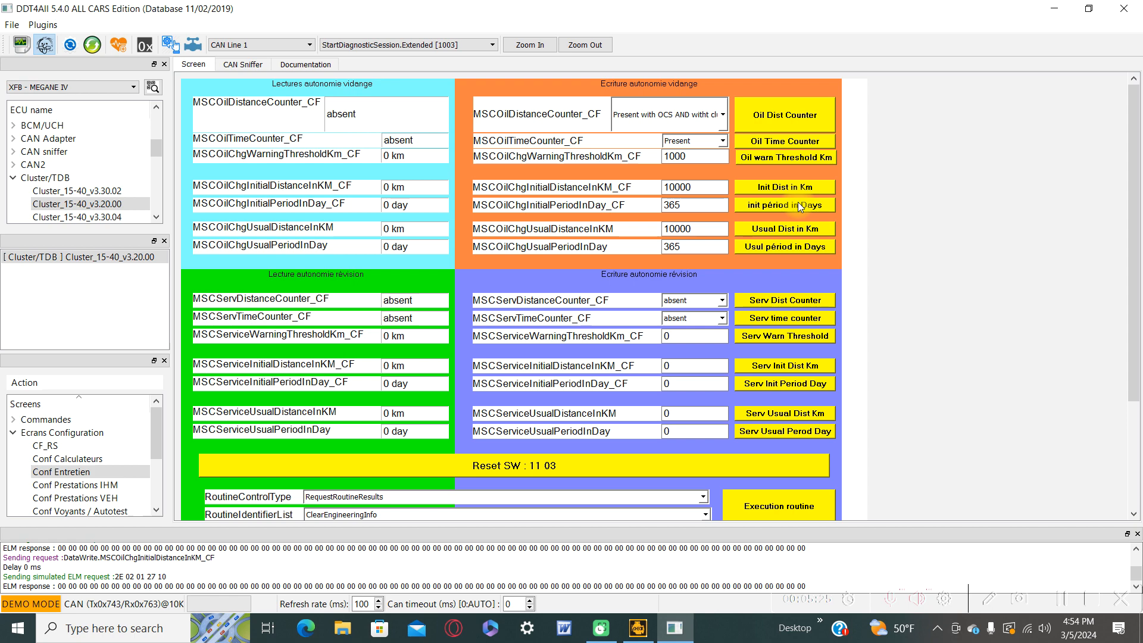
mouse_move(826, 235)
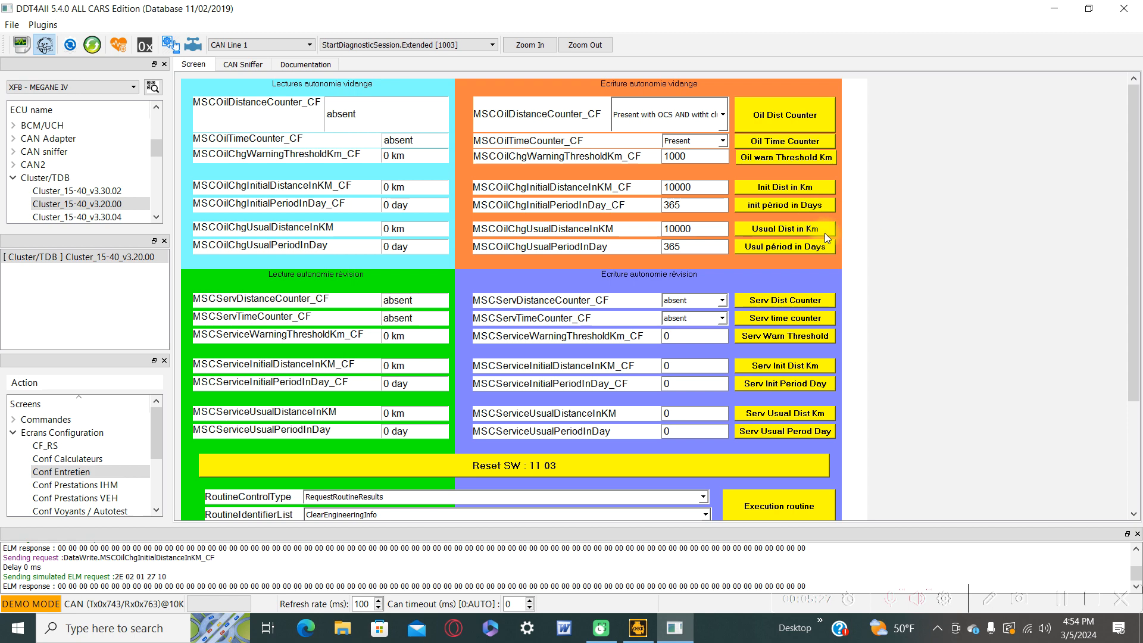
mouse_move(785, 265)
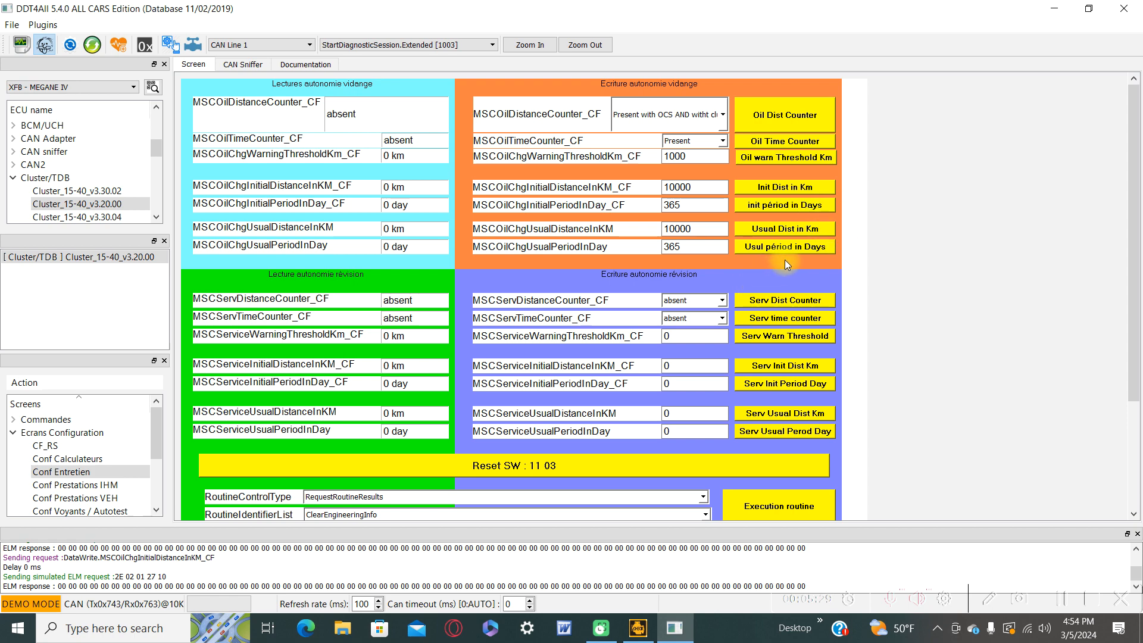
mouse_move(703, 221)
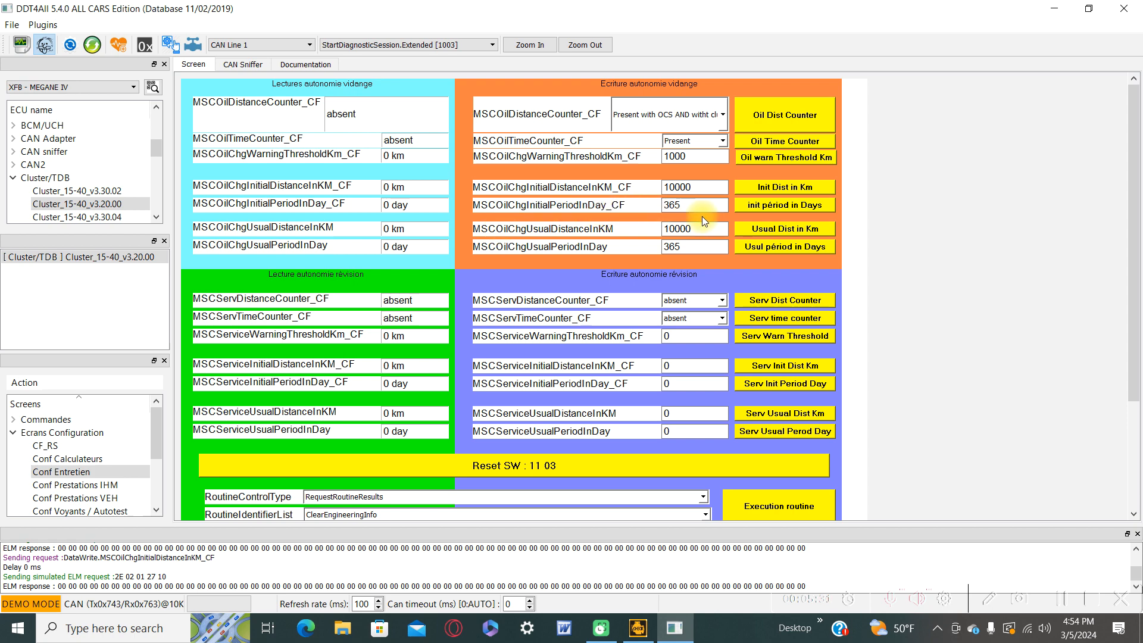
mouse_move(799, 211)
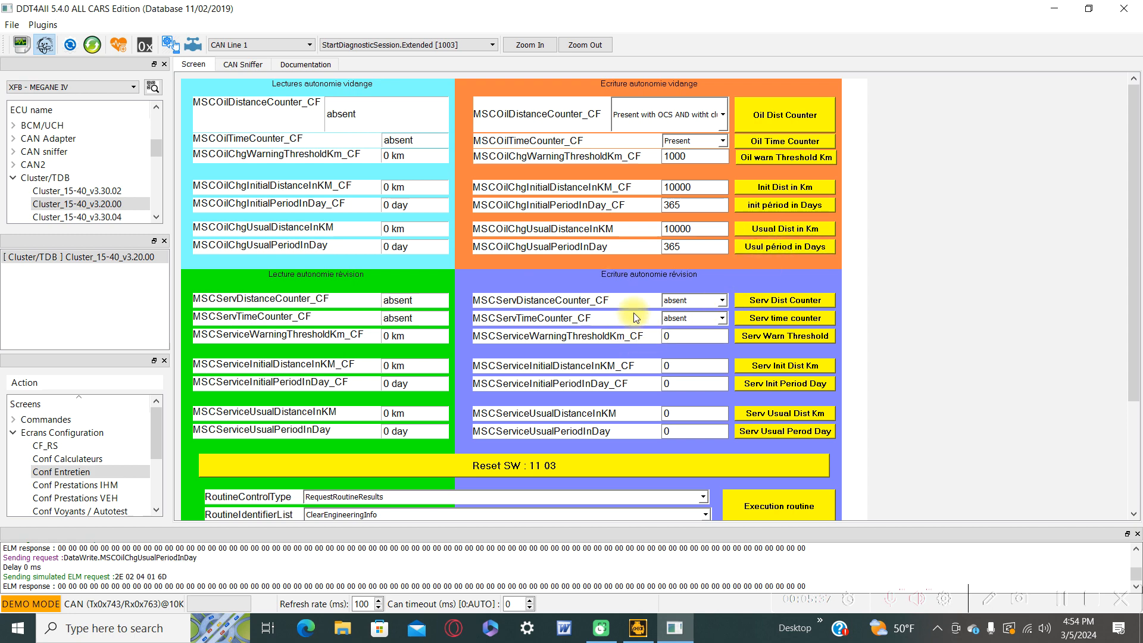
mouse_move(626, 394)
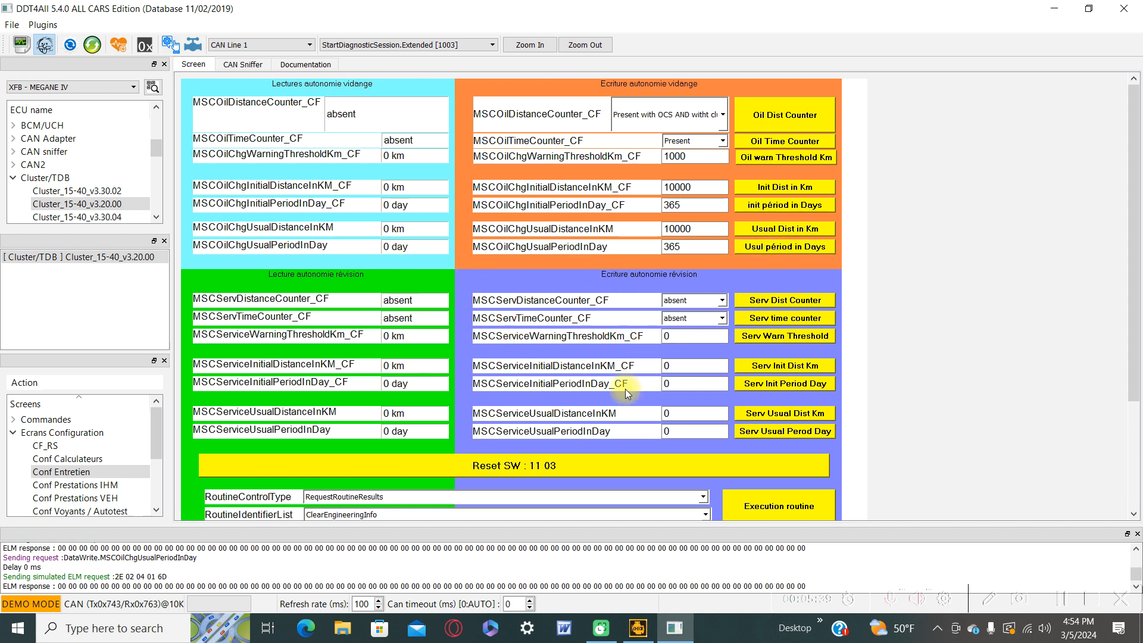
mouse_move(348, 366)
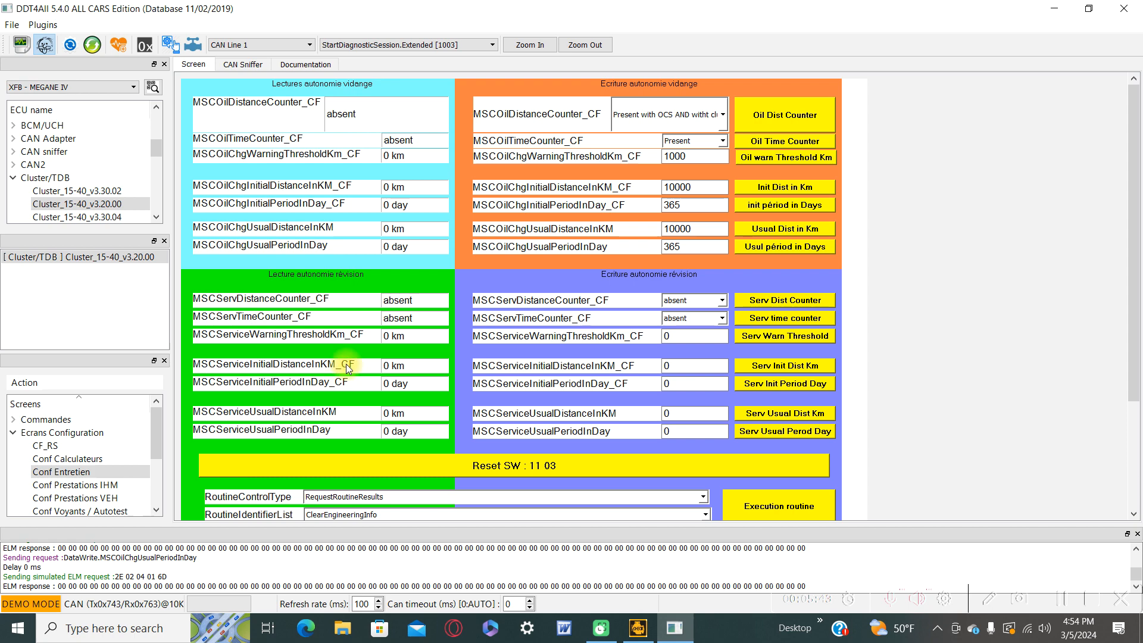
mouse_move(611, 302)
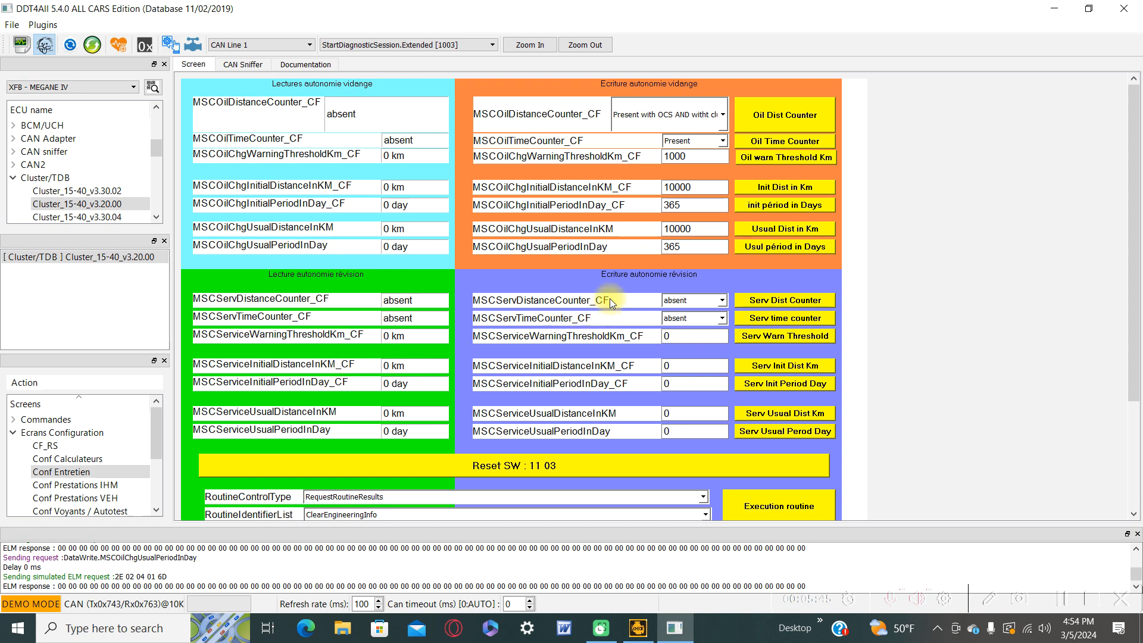
mouse_move(734, 282)
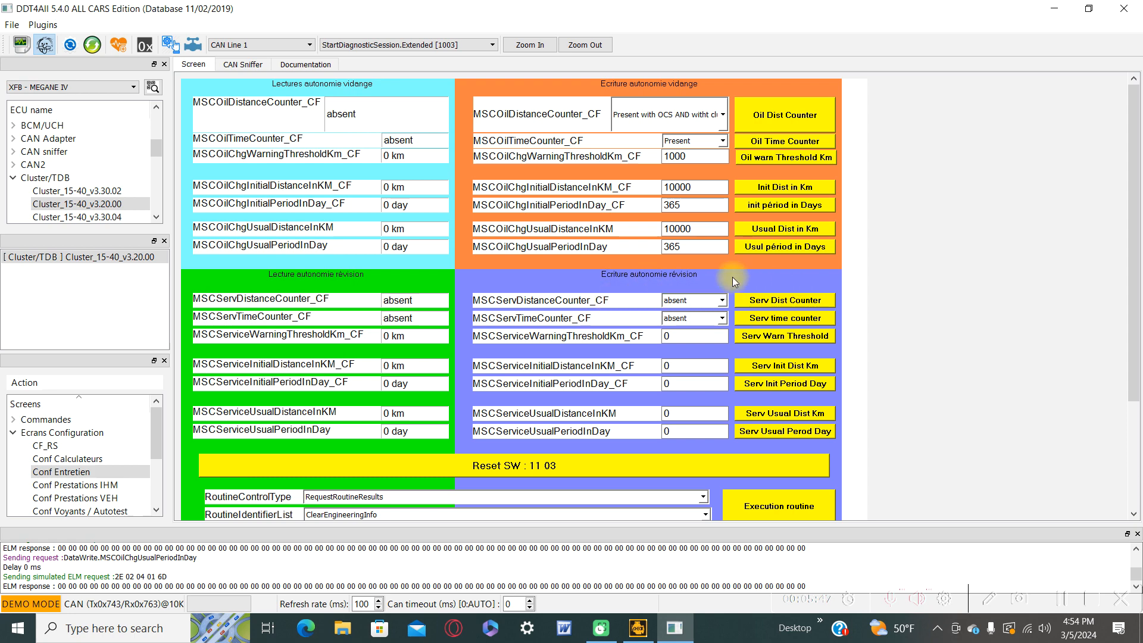
mouse_move(496, 402)
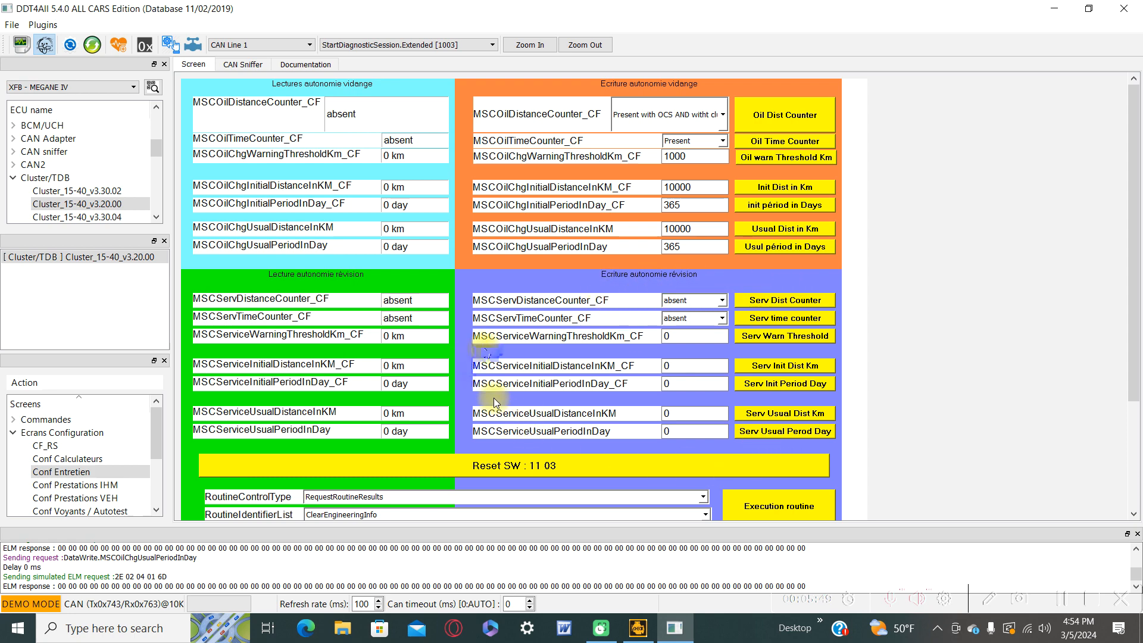
mouse_move(649, 328)
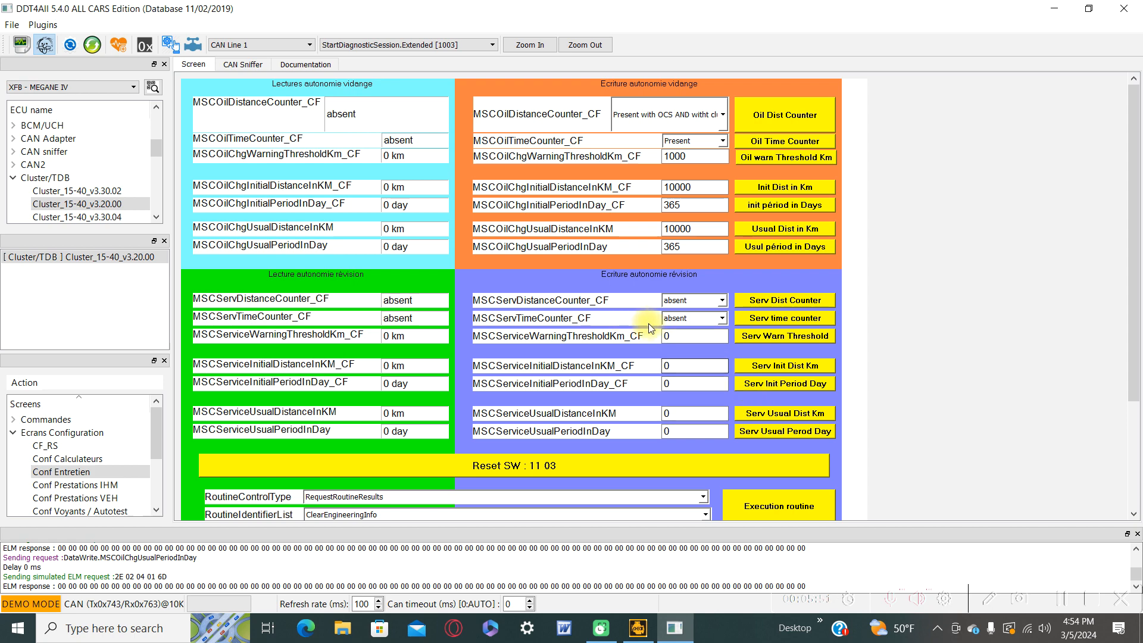
mouse_move(712, 353)
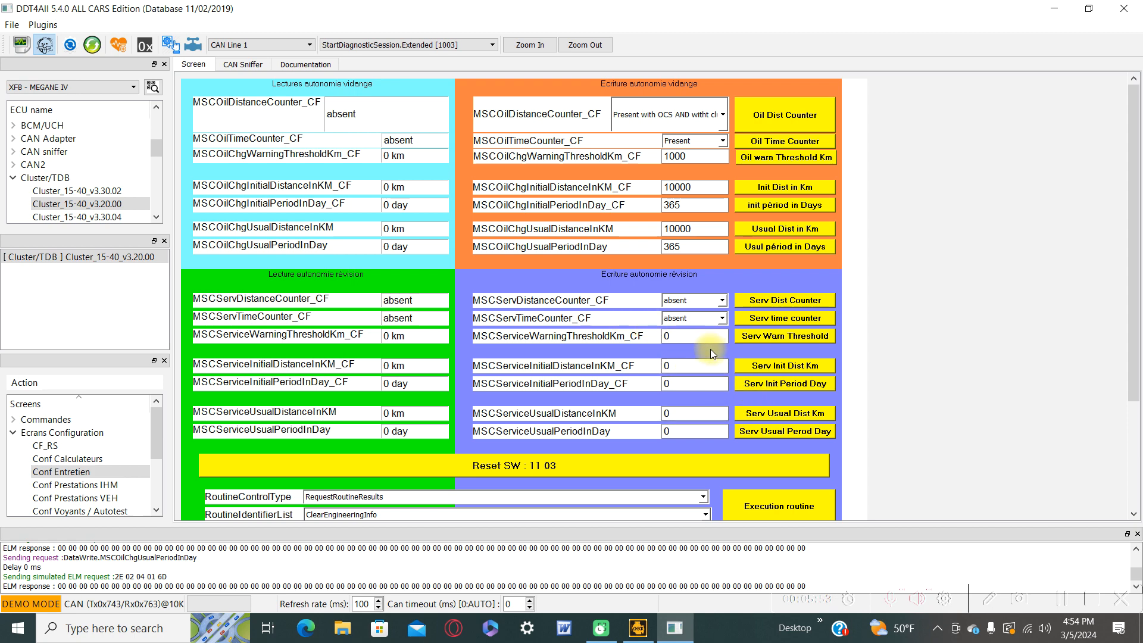
Step: Set MSCServDistanceCounter_CF and MSCServTimeCounter_CF both to Present
left_click(721, 300)
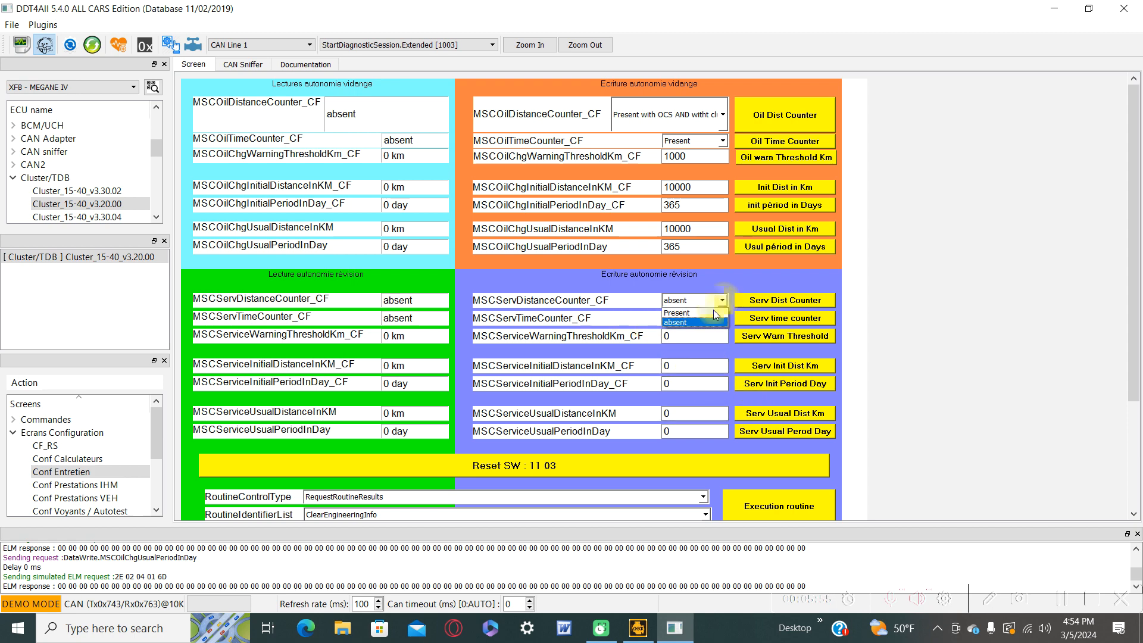
left_click(675, 312)
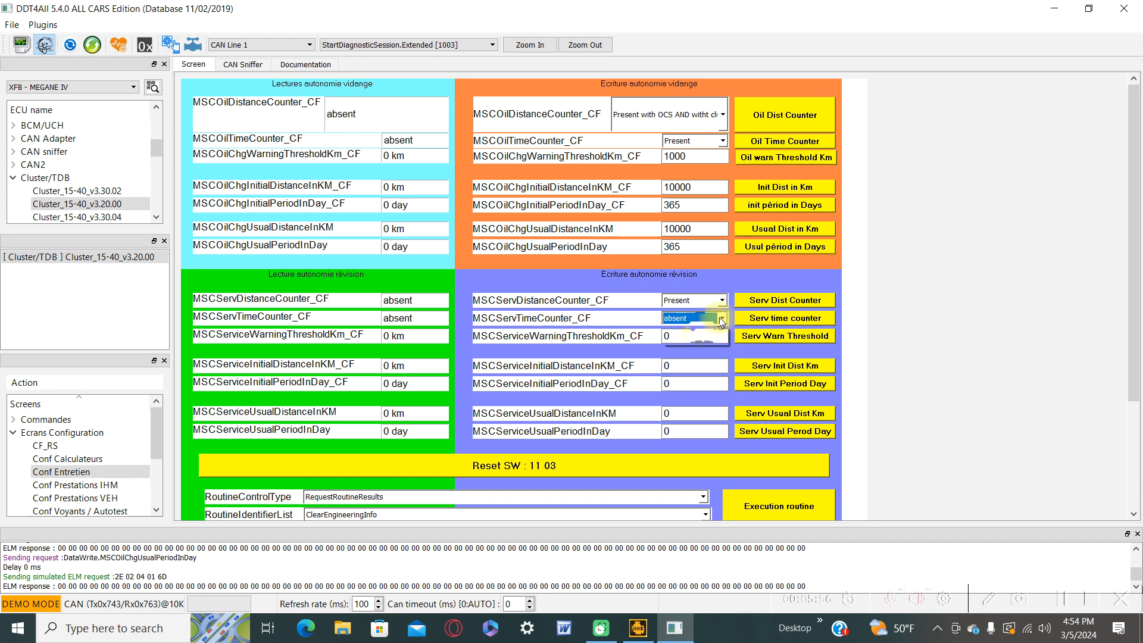
left_click(721, 318)
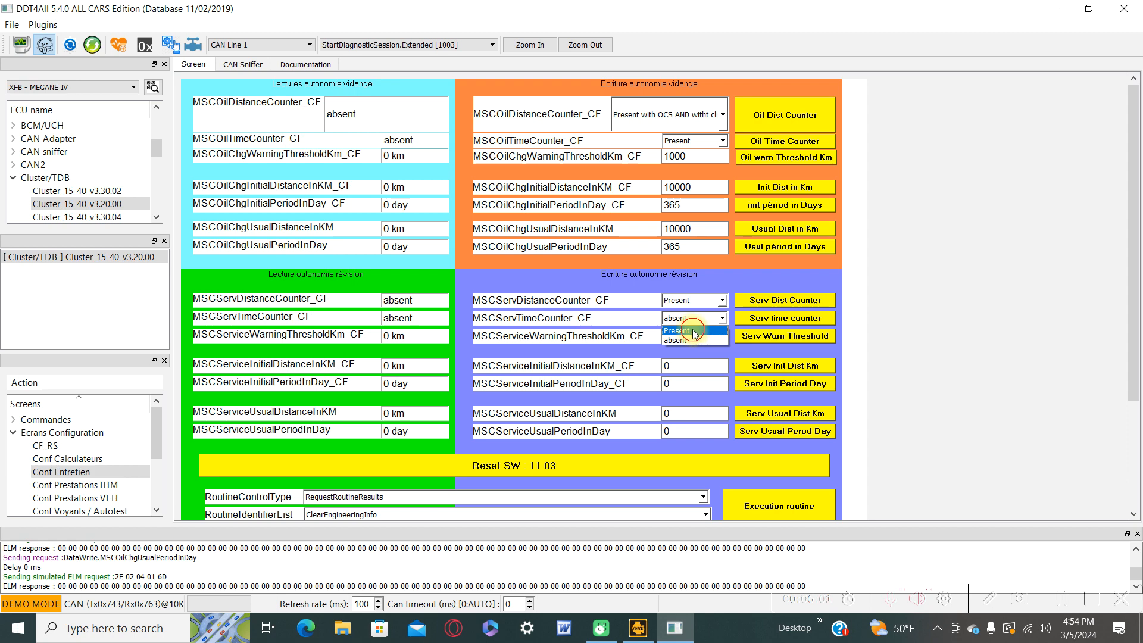
left_click(691, 331)
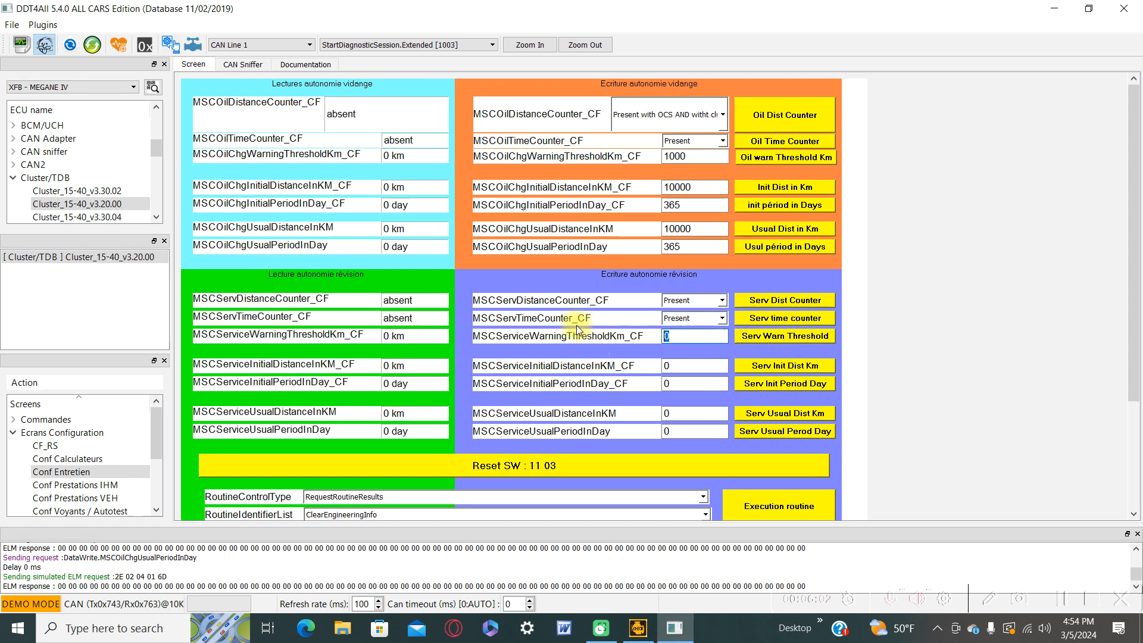
Step: Enter a 500 km service warning threshold, 30000 km initial distance and 730-day period
type("500")
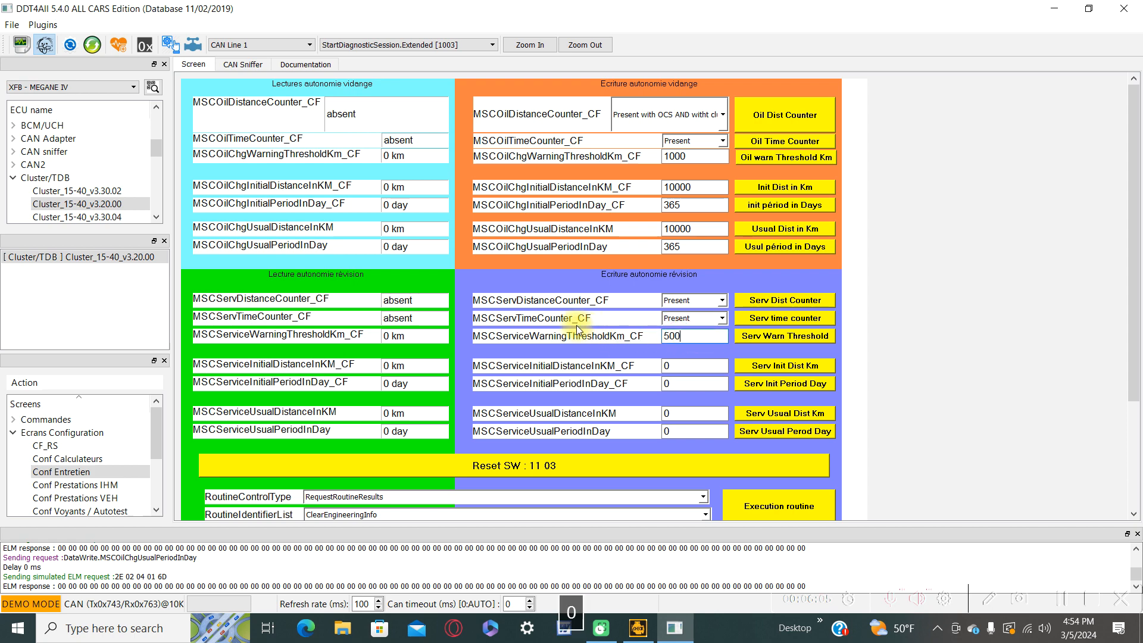
left_click(693, 365)
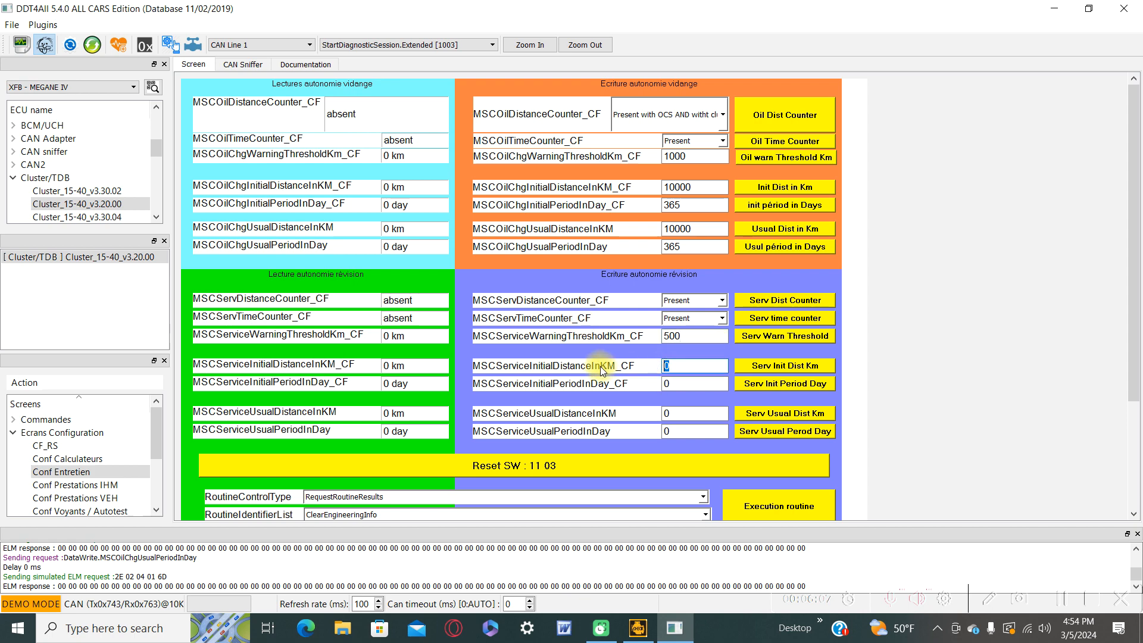
type("30000")
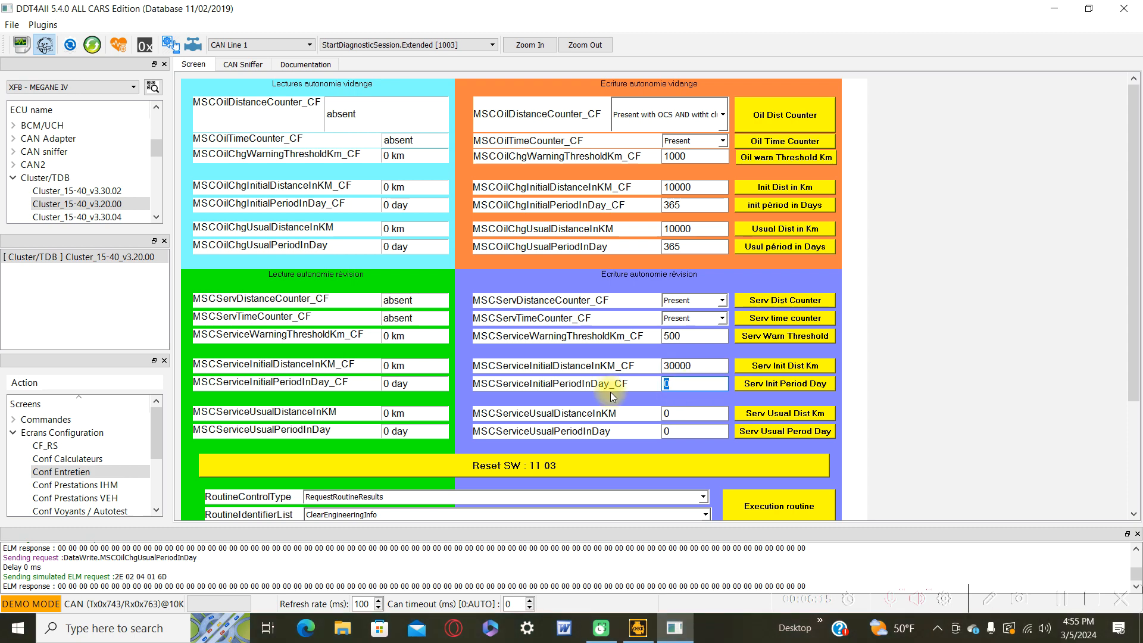
type("73")
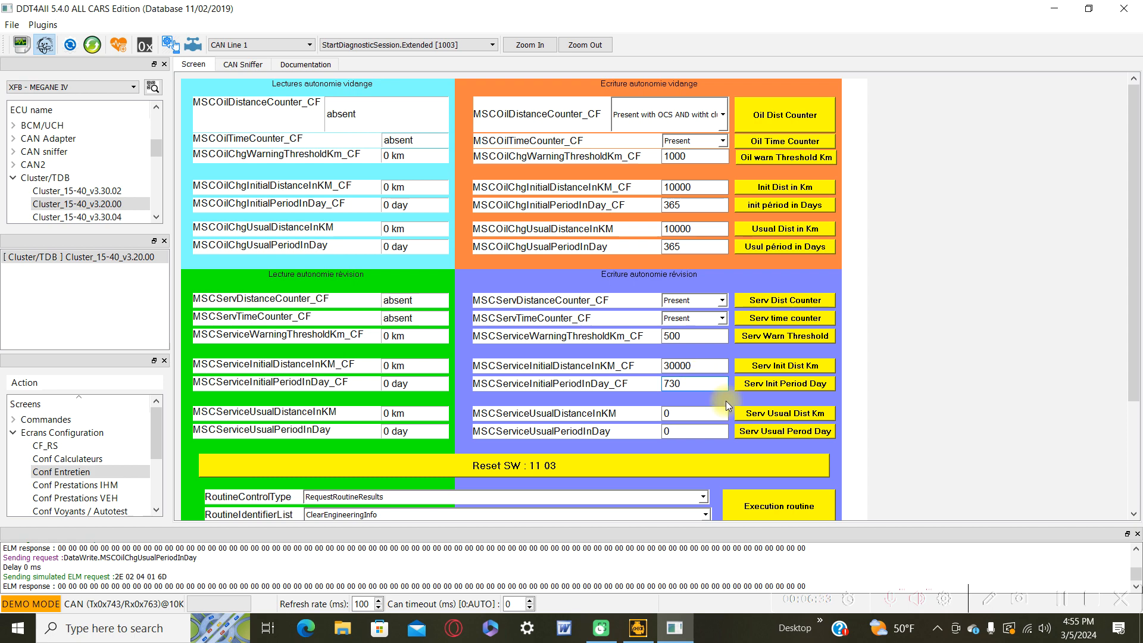
mouse_move(618, 318)
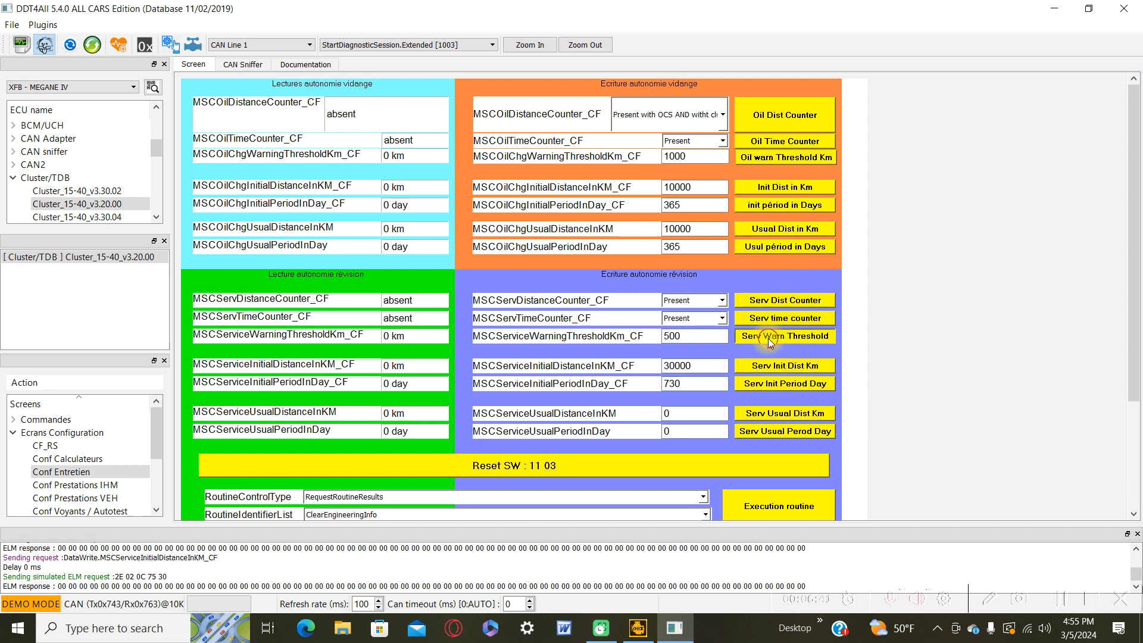
Step: Write the 500 km service warning threshold and 30000 km initial distance to the ECU
left_click(785, 336)
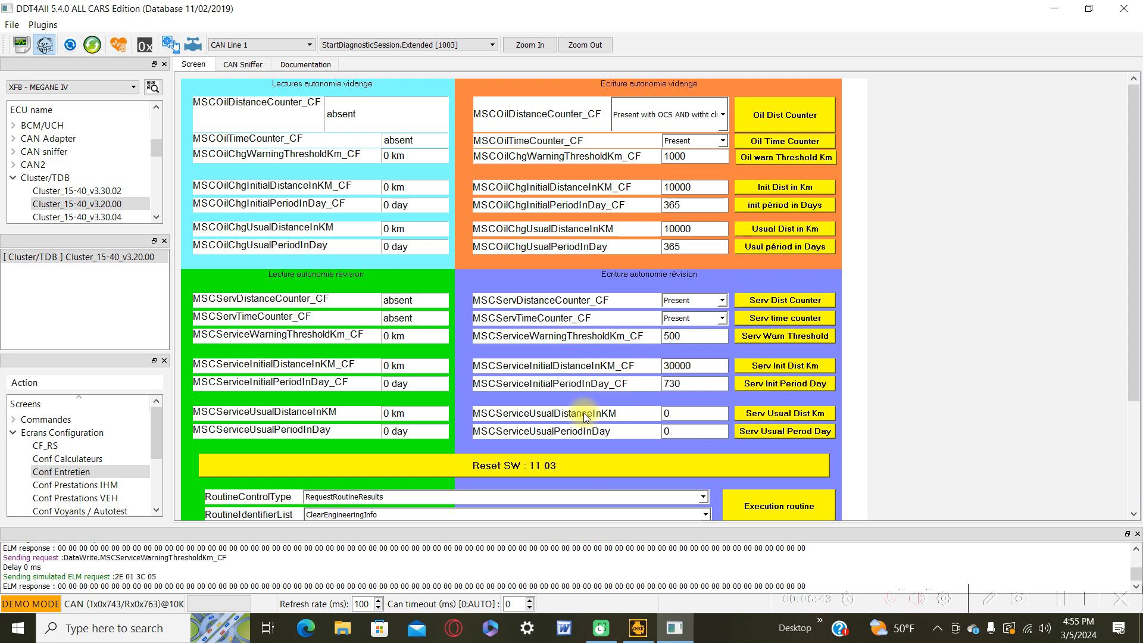
mouse_move(406, 464)
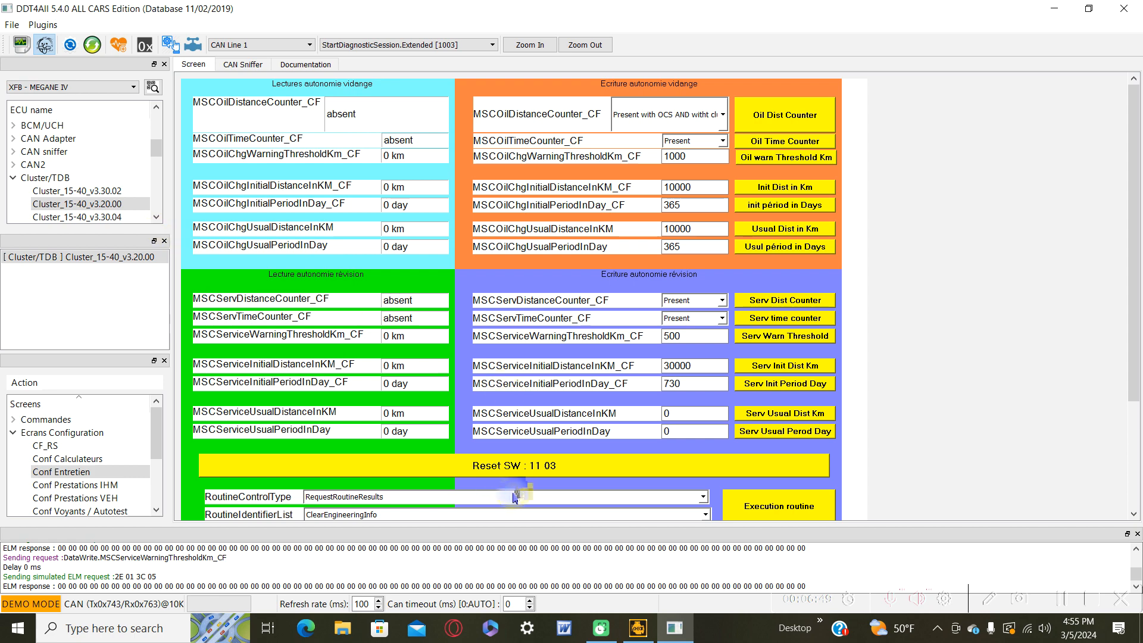
mouse_move(452, 478)
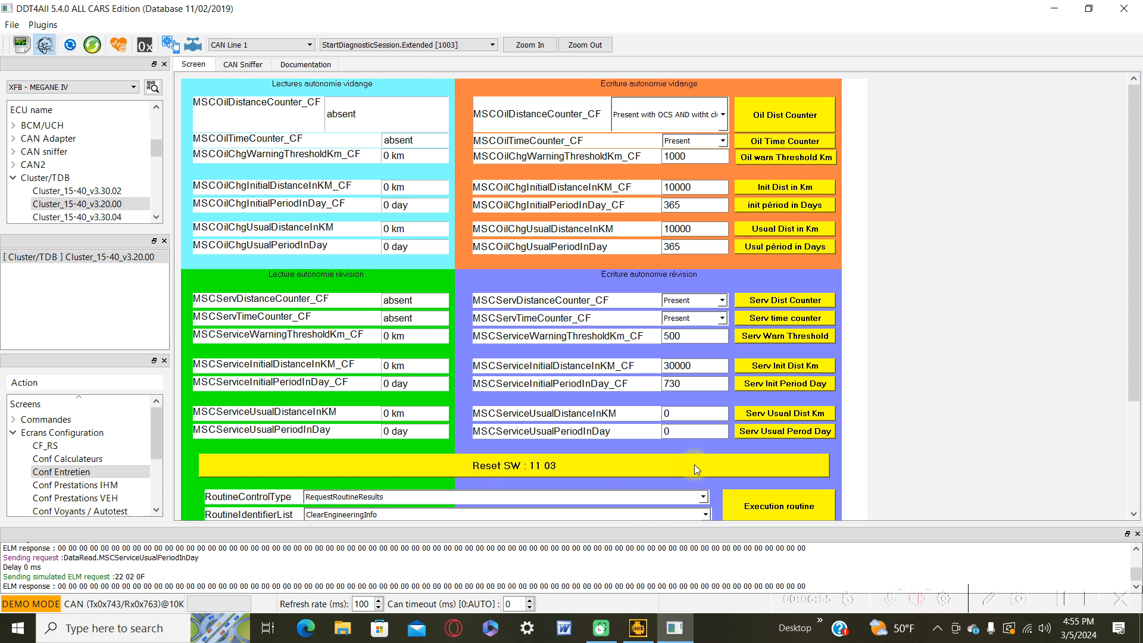
triple_click(695, 187)
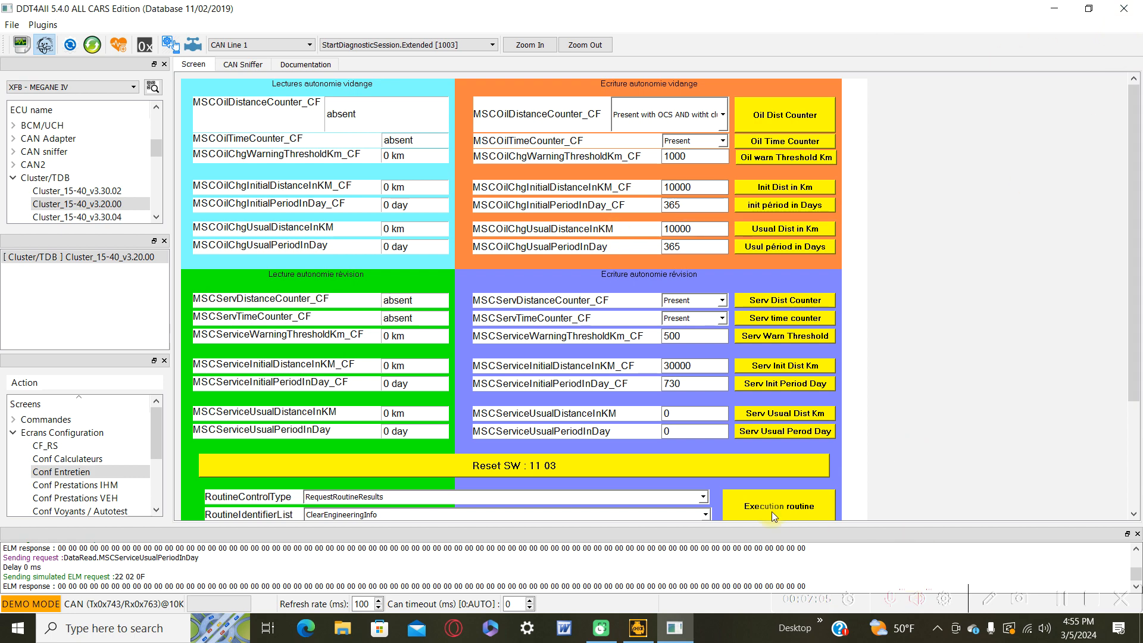
mouse_move(863, 518)
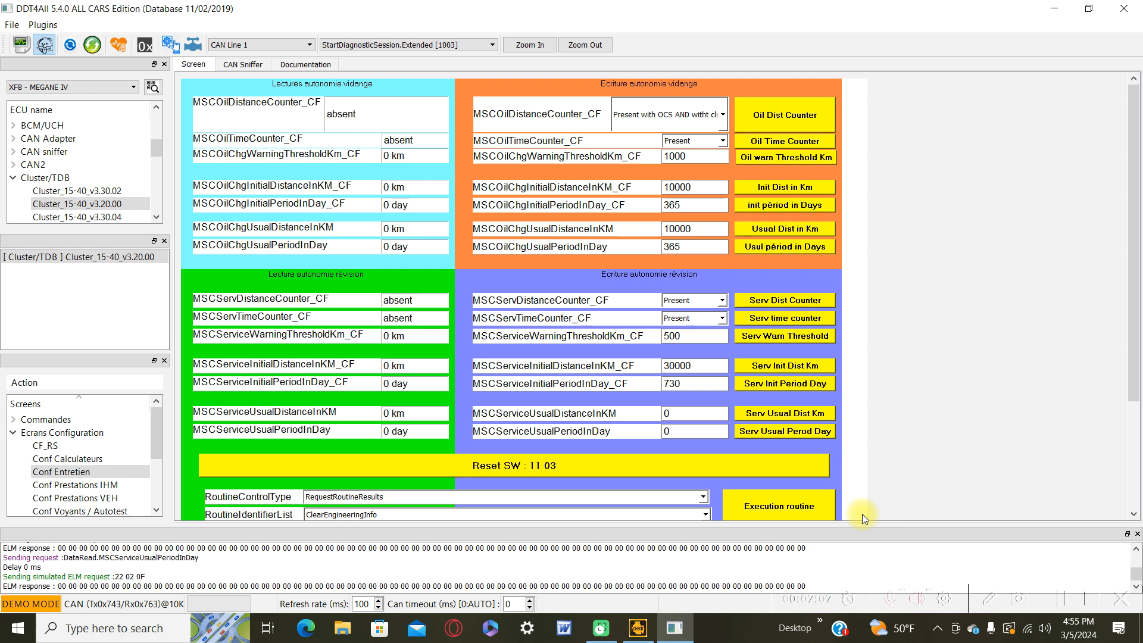